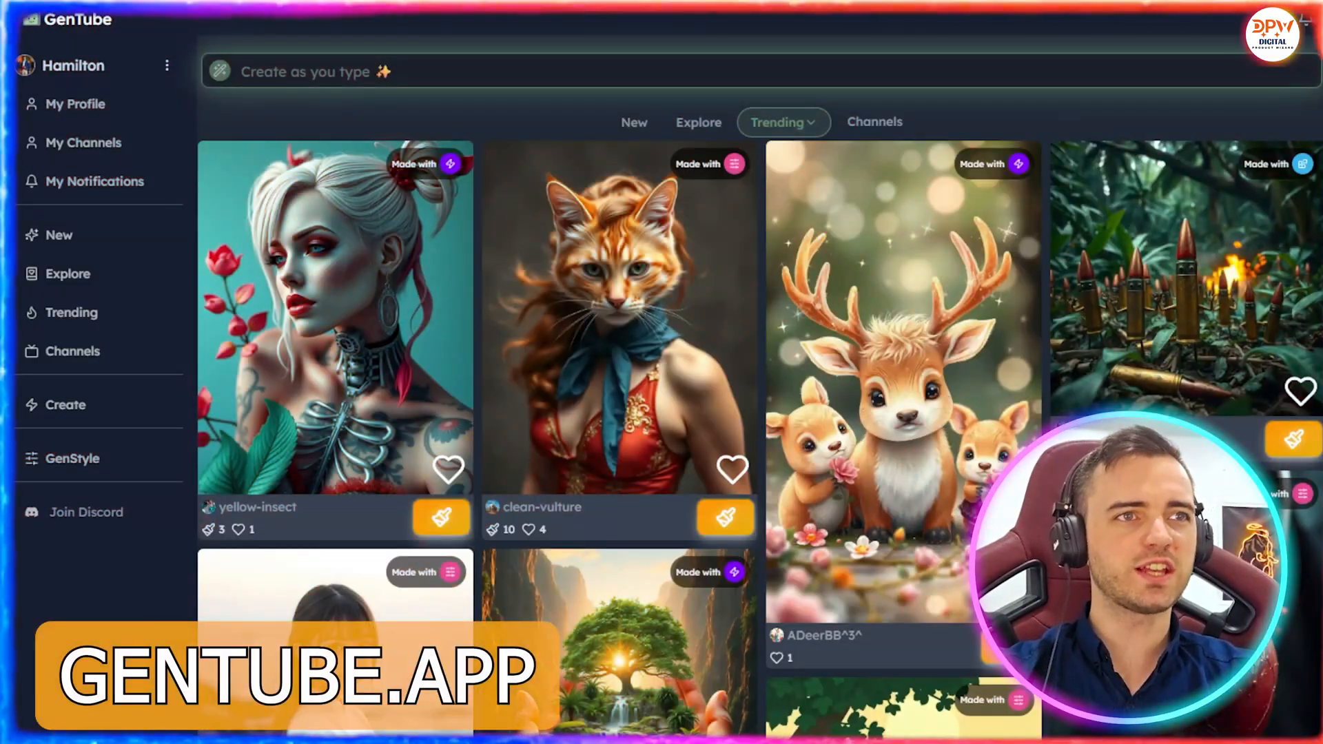
- Generate an image from the prompt 'a cat on a living room' in the Create workspace
scroll(down, 3)
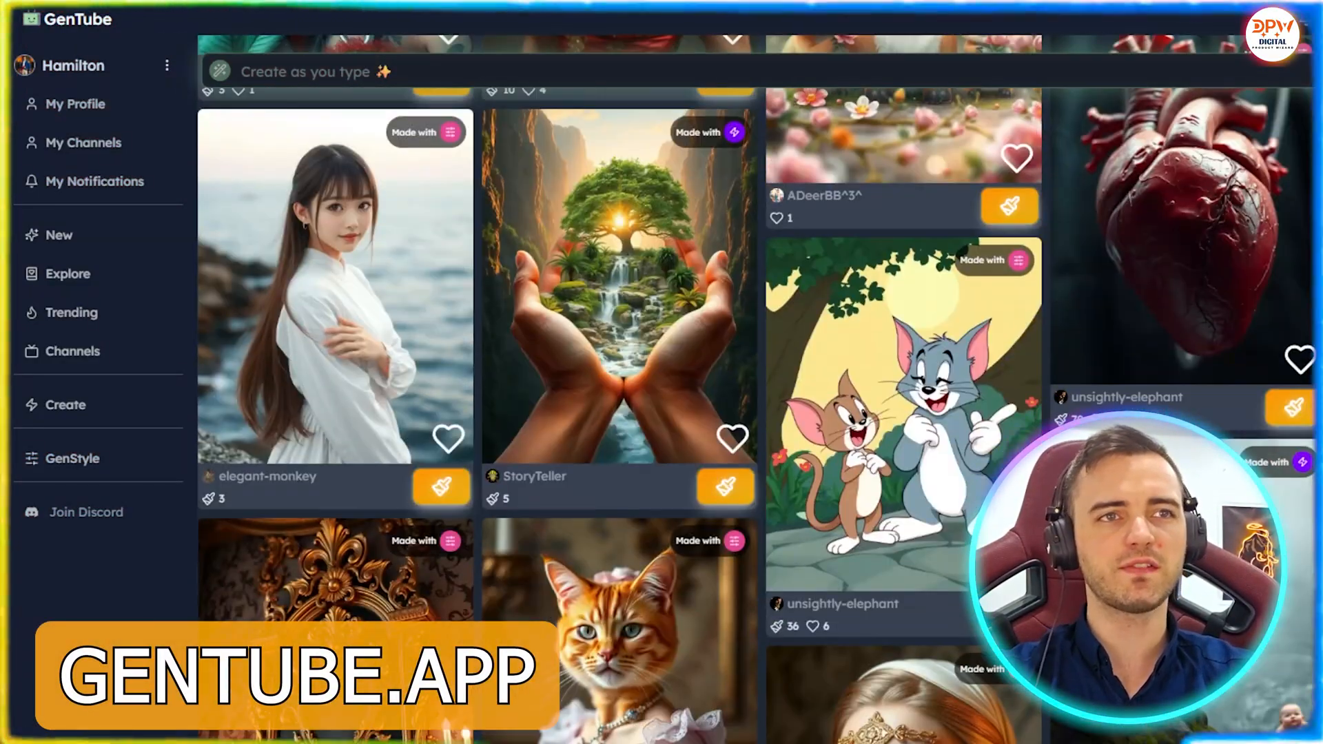
scroll(down, 3)
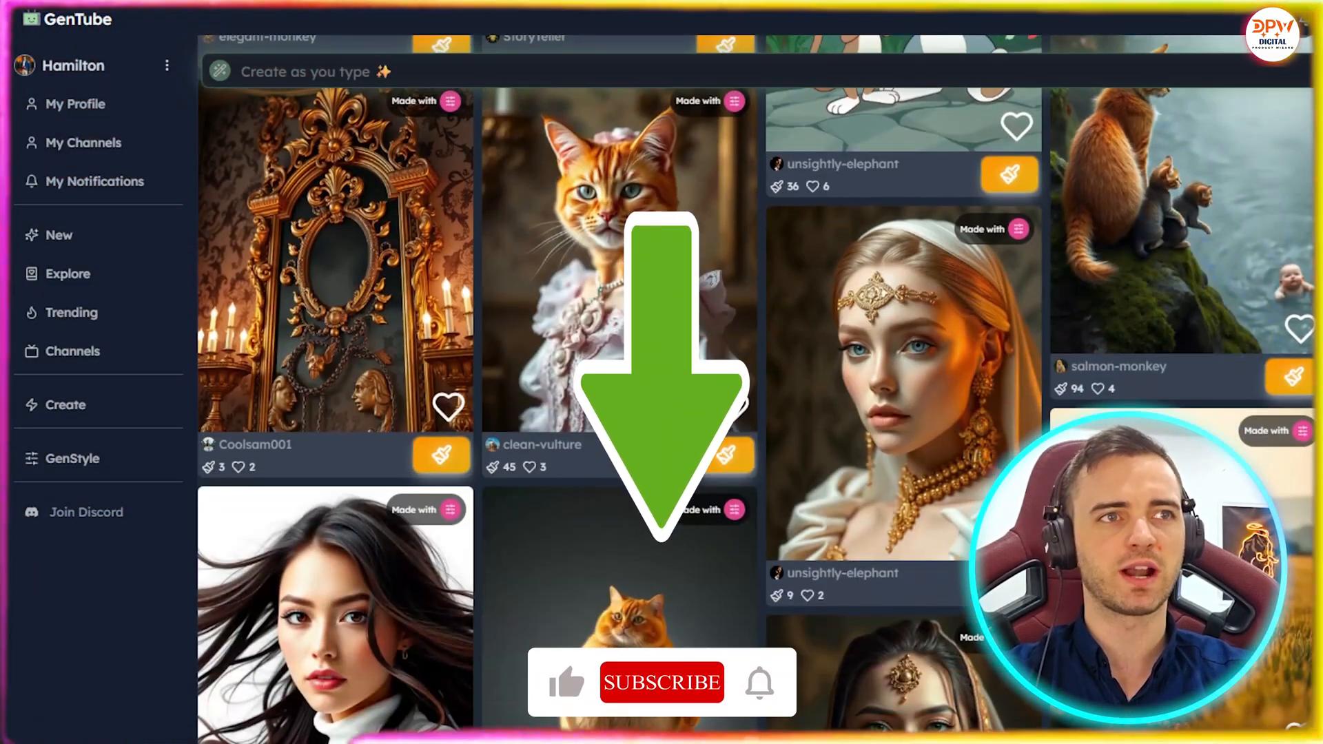
scroll(down, 3)
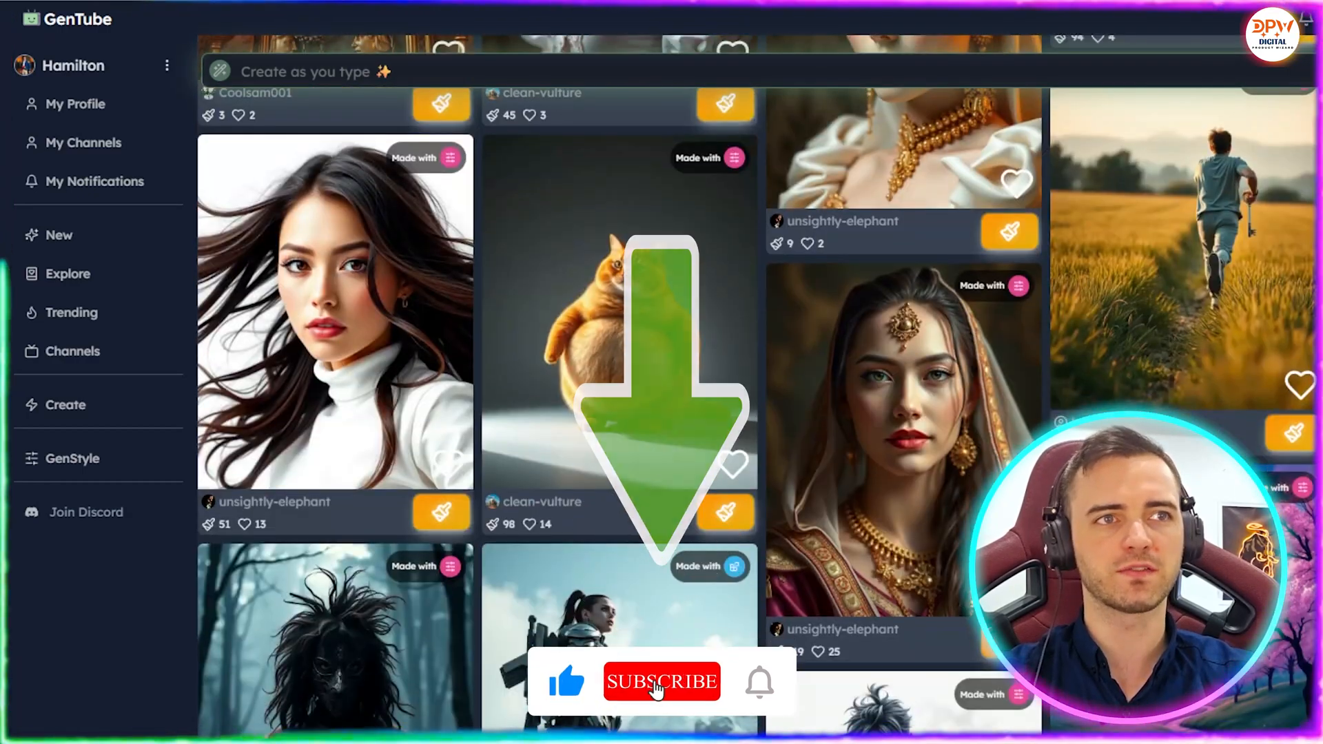
scroll(down, 3)
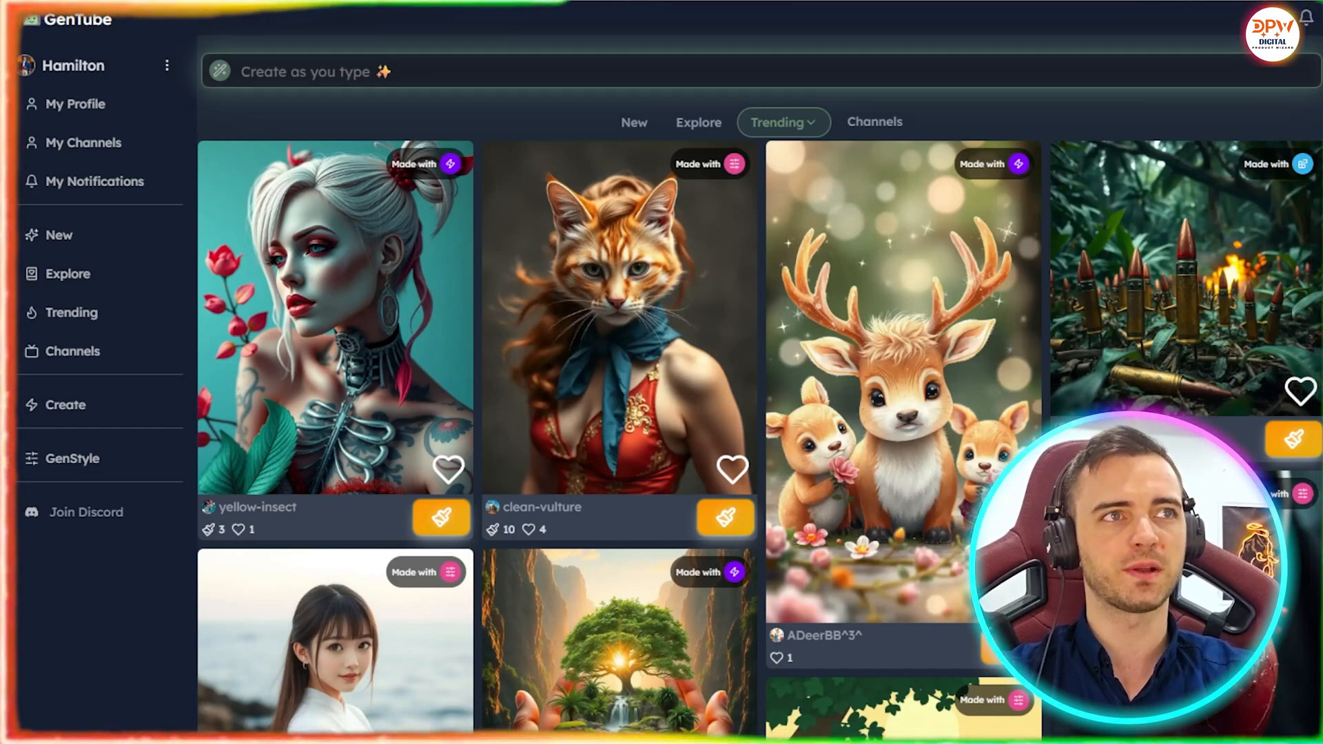
click(304, 71)
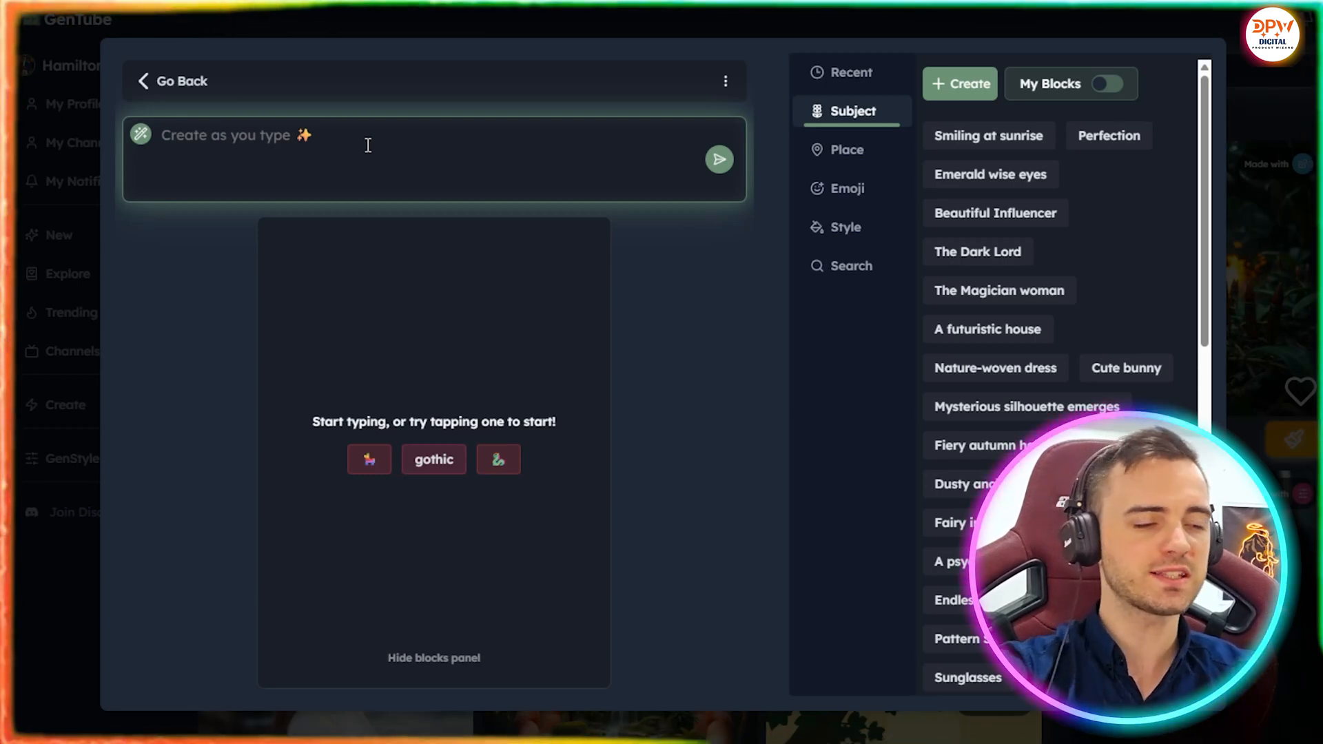
text(a)
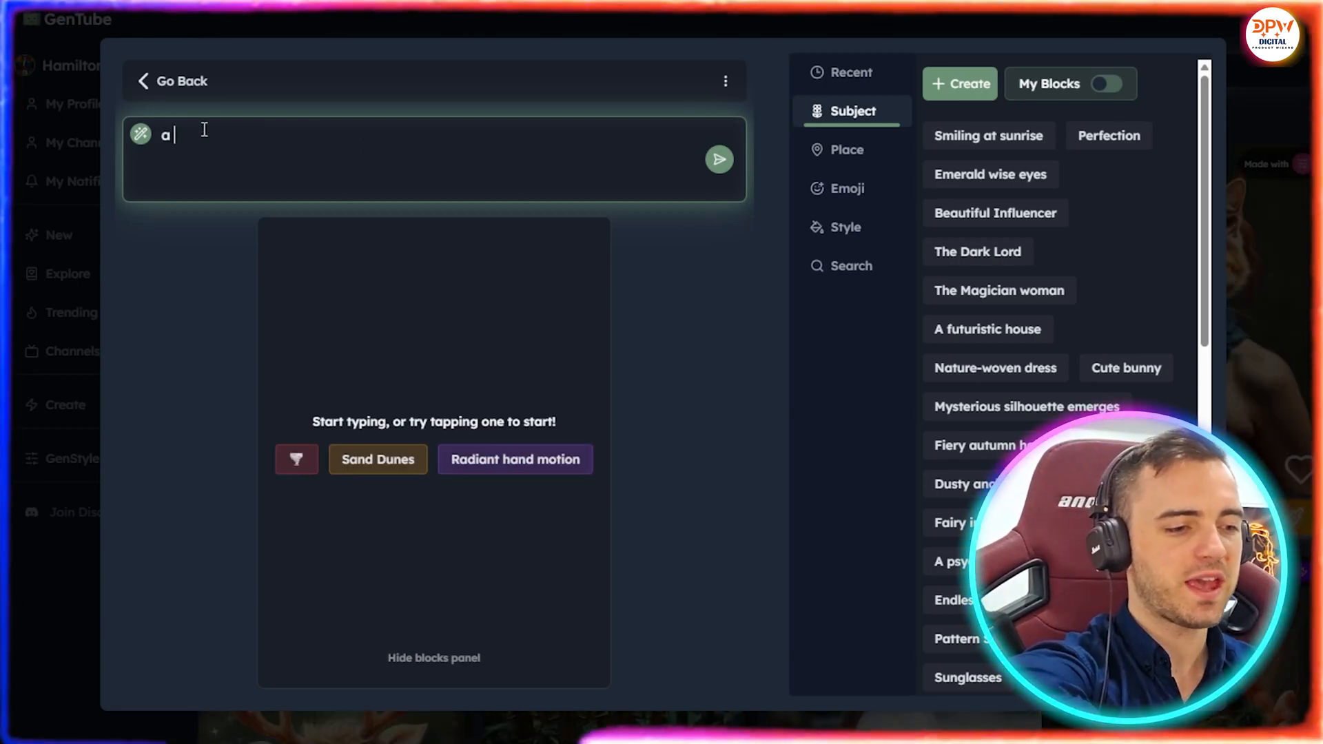
text(cat on a liv)
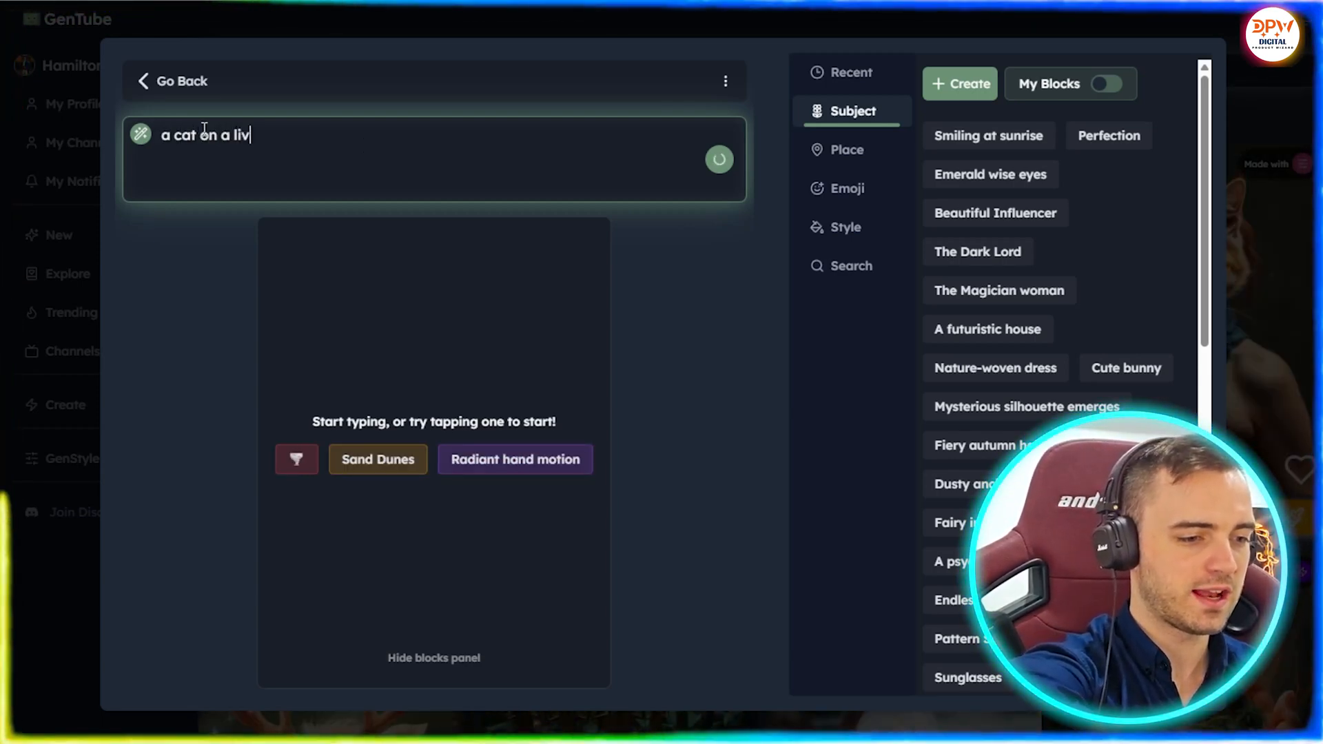
text(ing room)
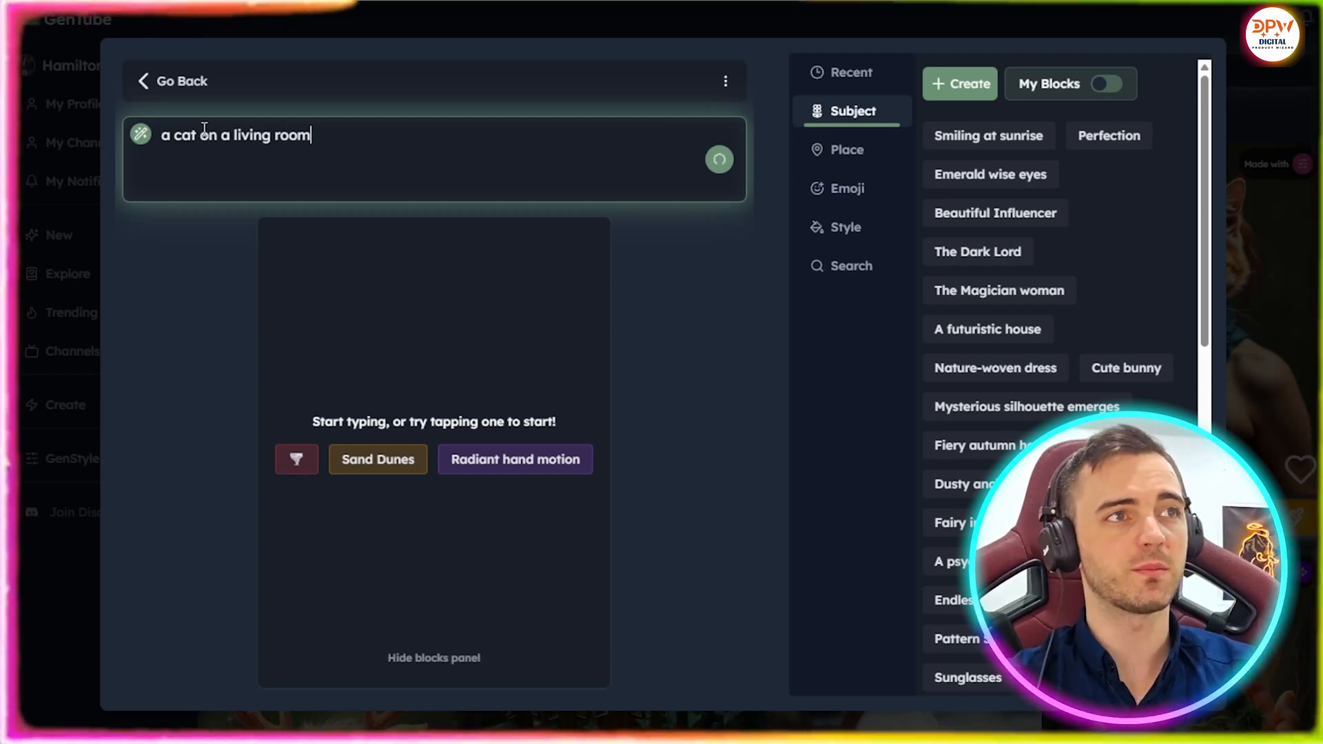
click(718, 158)
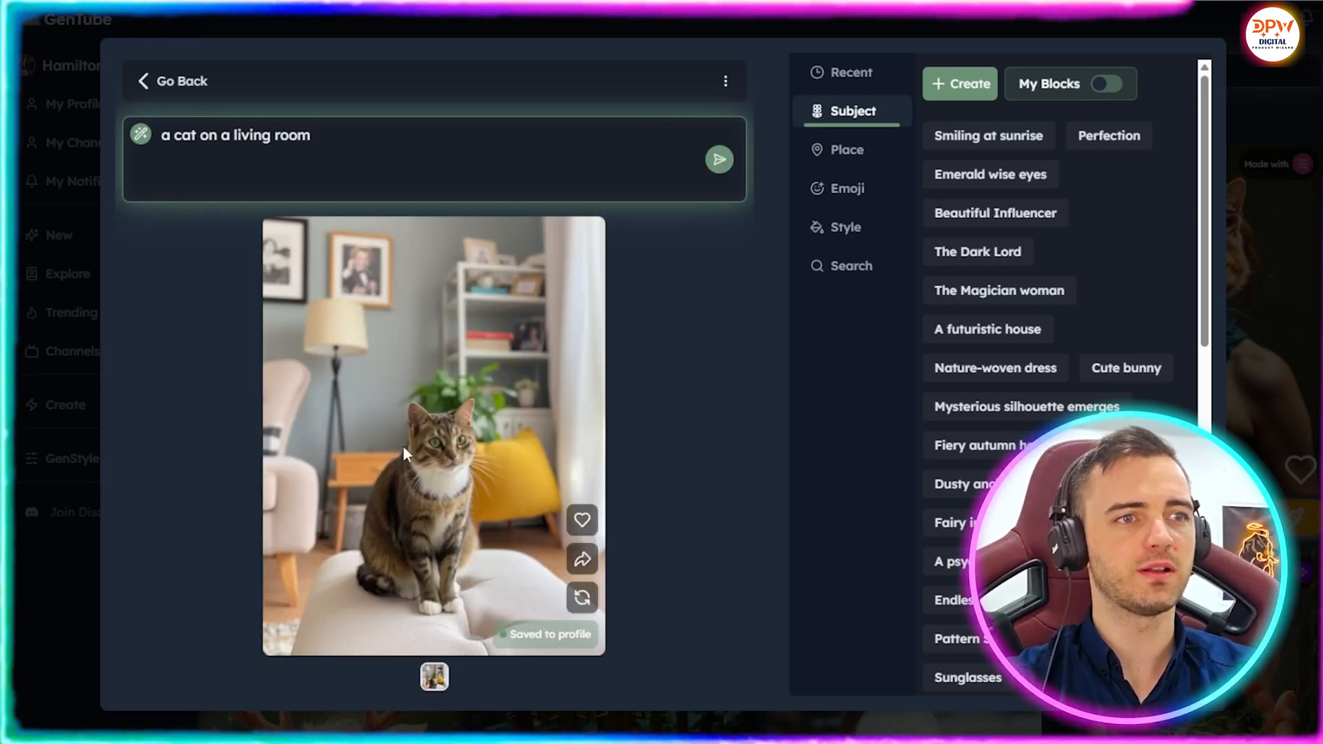
mouse_move(447, 402)
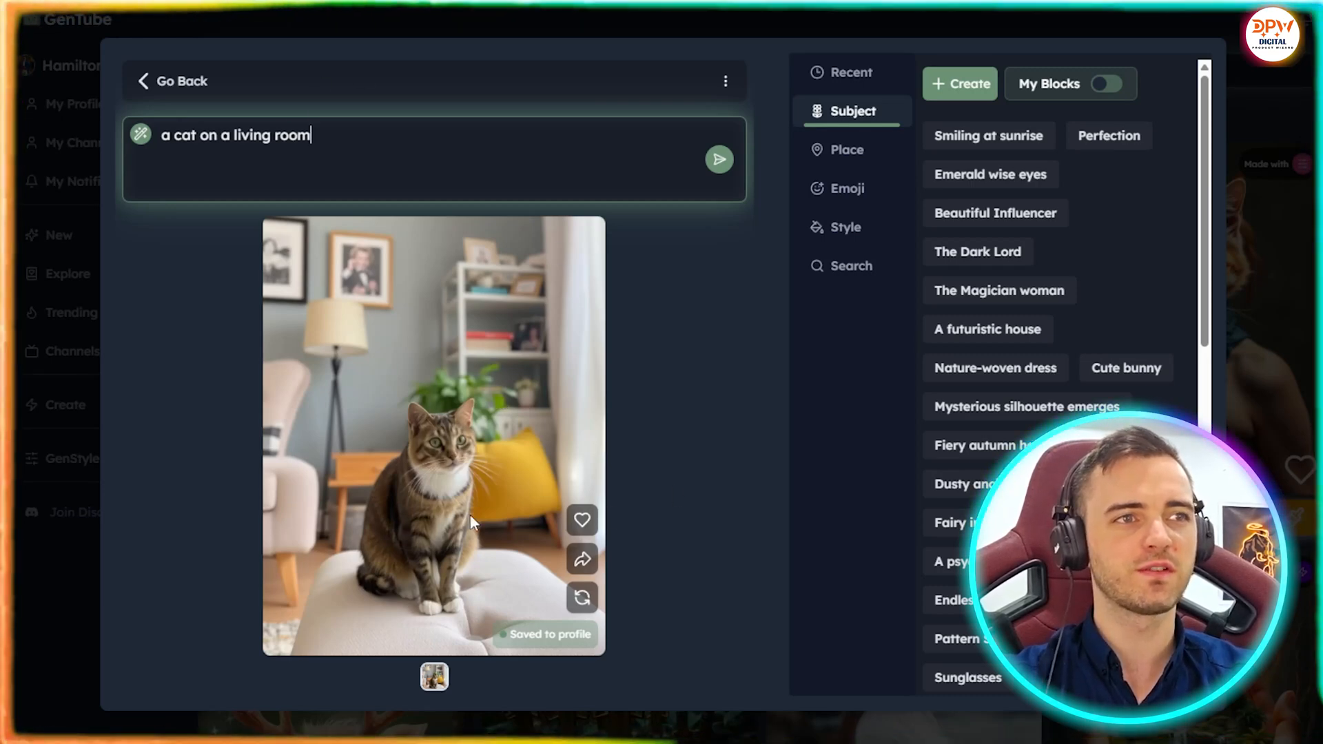
mouse_move(754, 364)
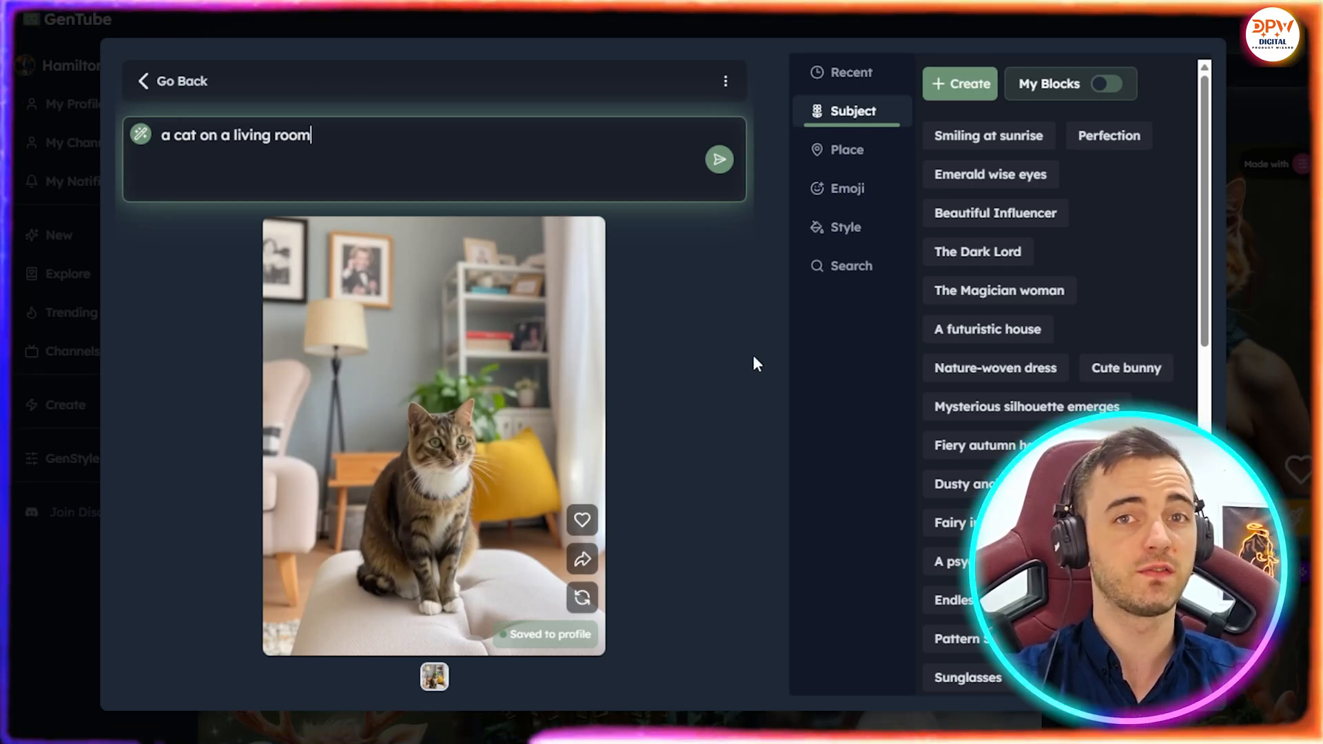
mouse_move(976, 278)
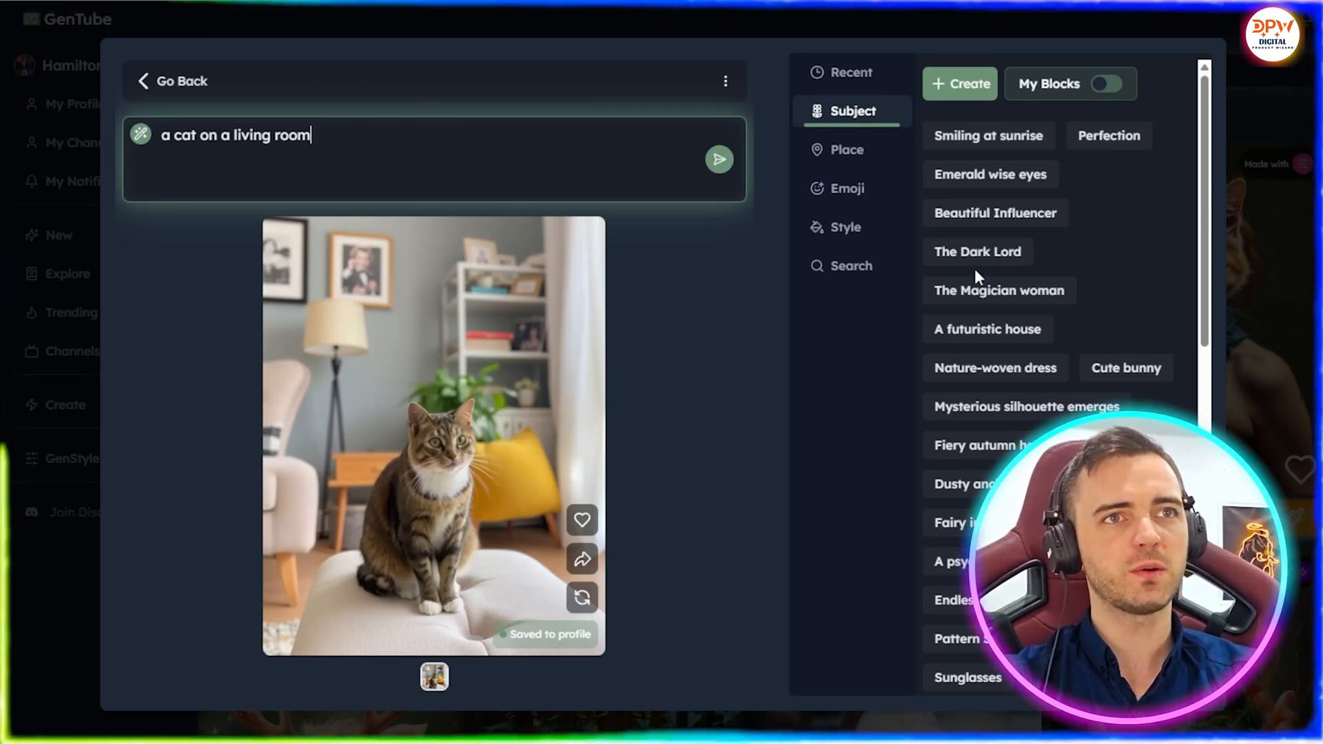
mouse_move(868, 156)
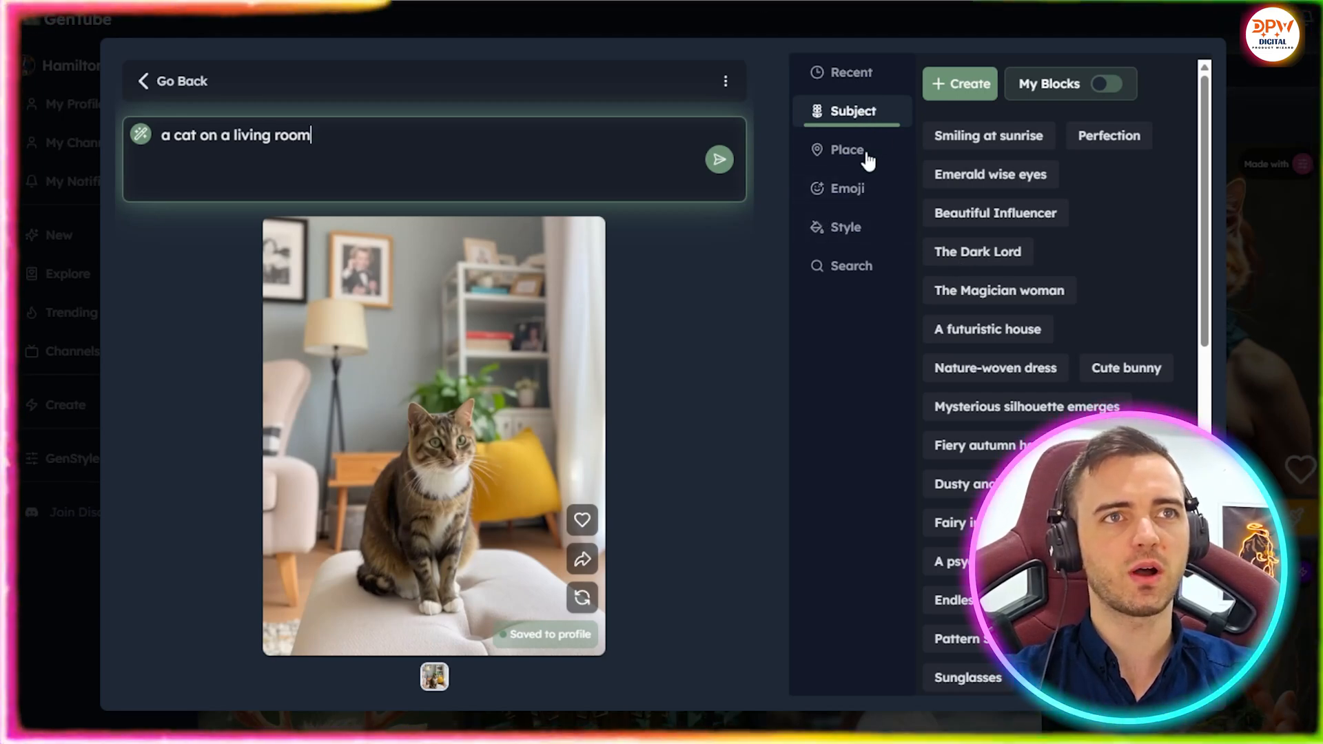
- Regenerate the cat image with a fire emoji block, then with a rocket block
click(846, 188)
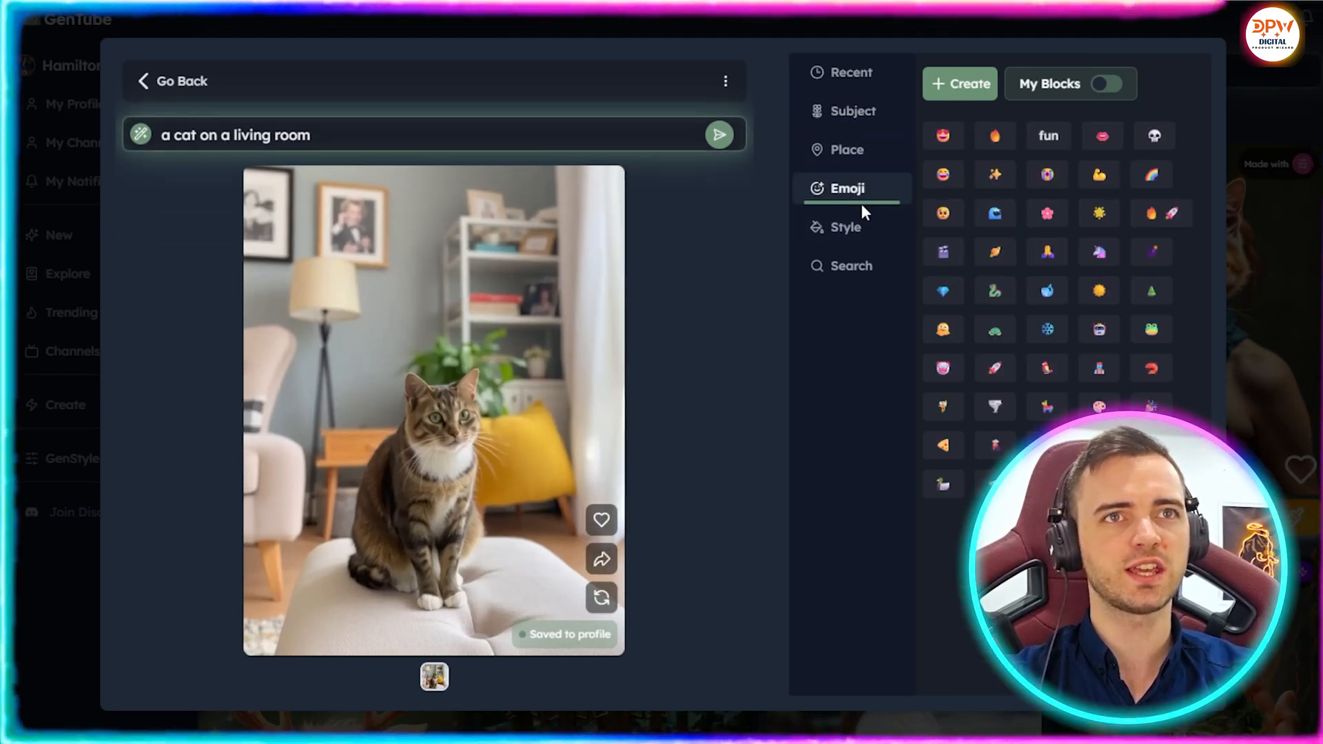
click(995, 136)
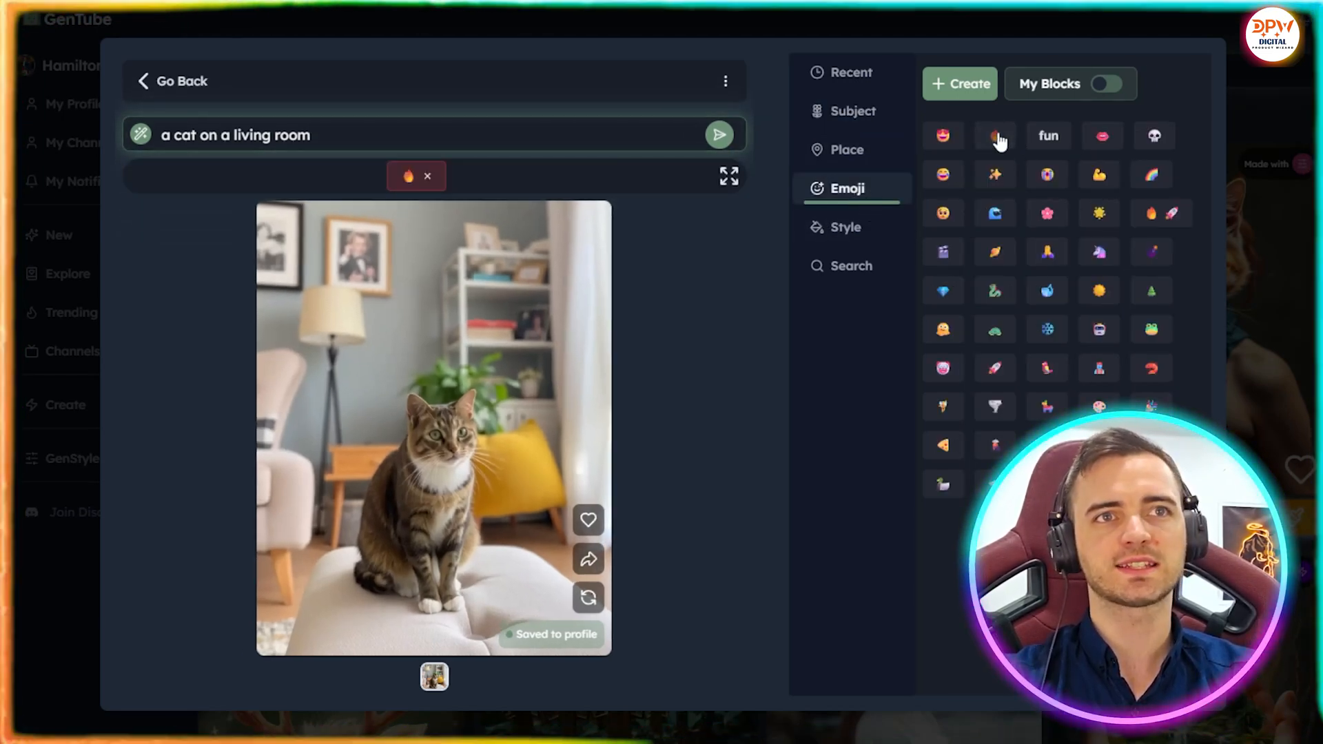
click(718, 134)
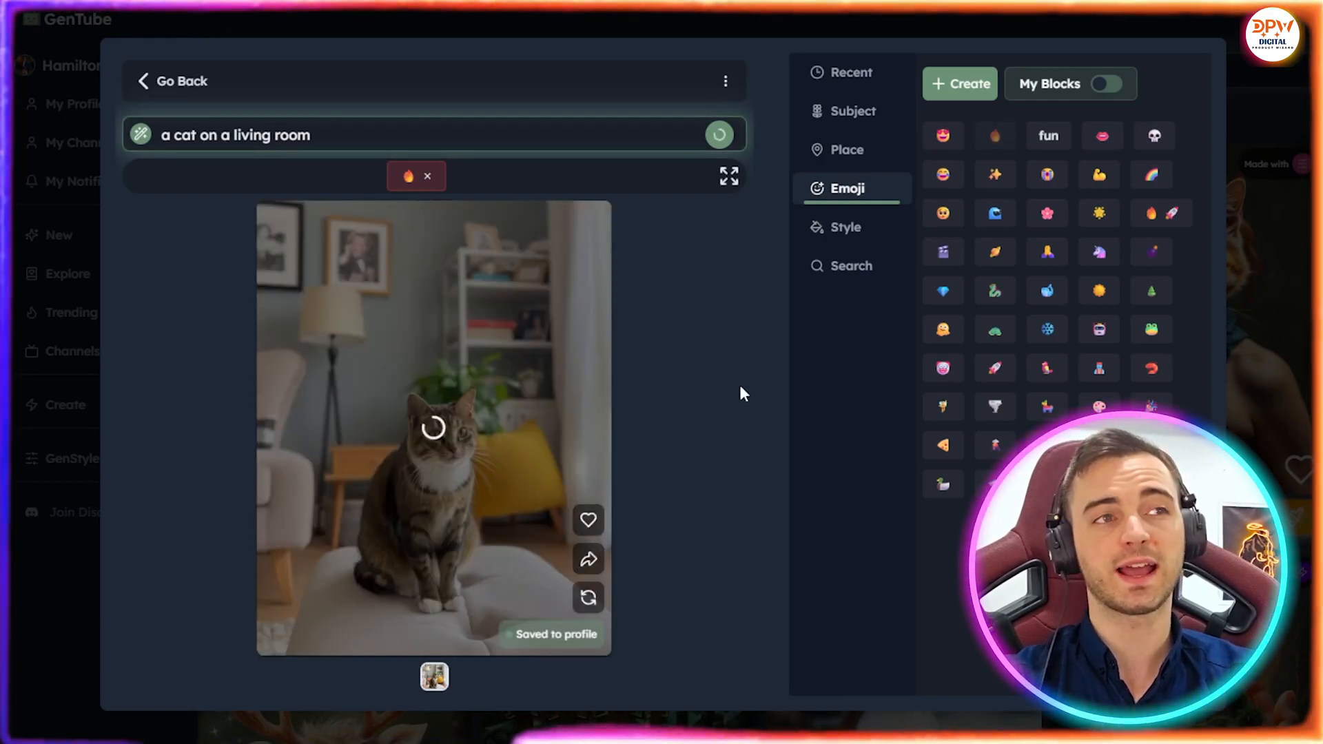
click(719, 134)
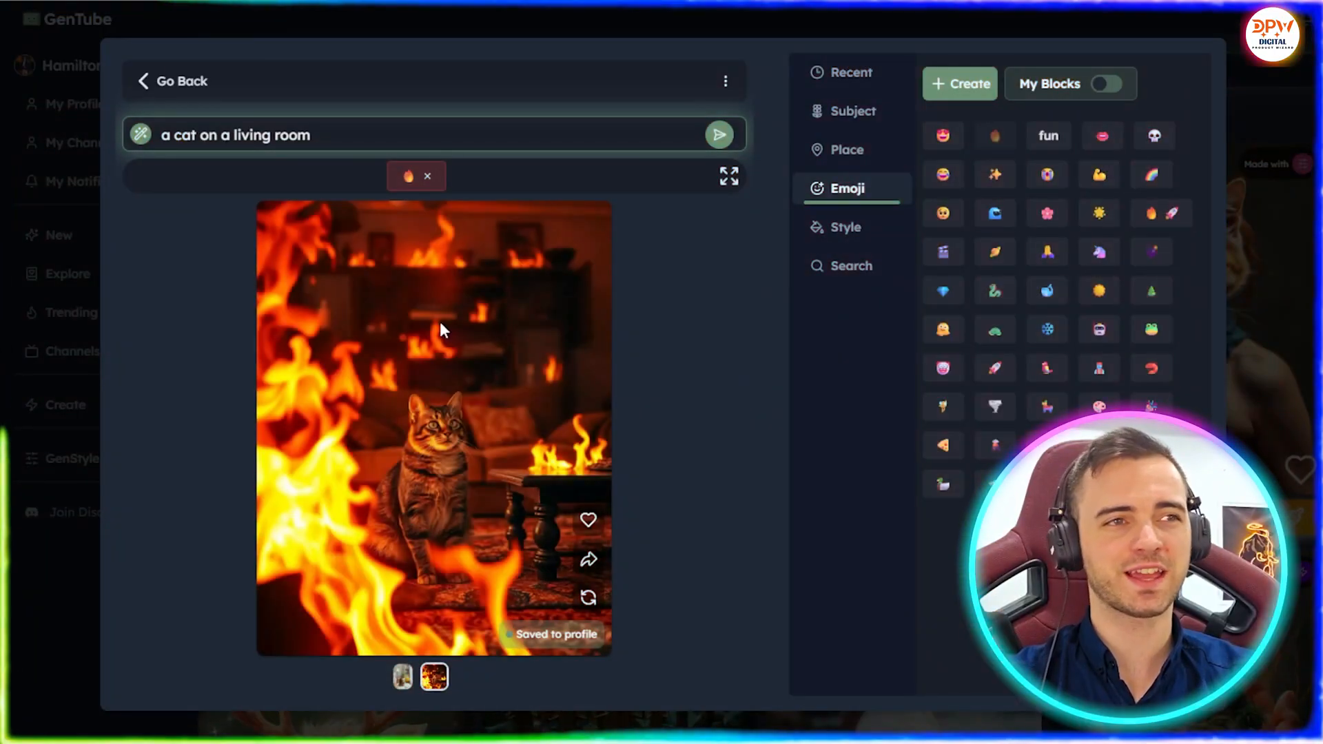
mouse_move(272, 105)
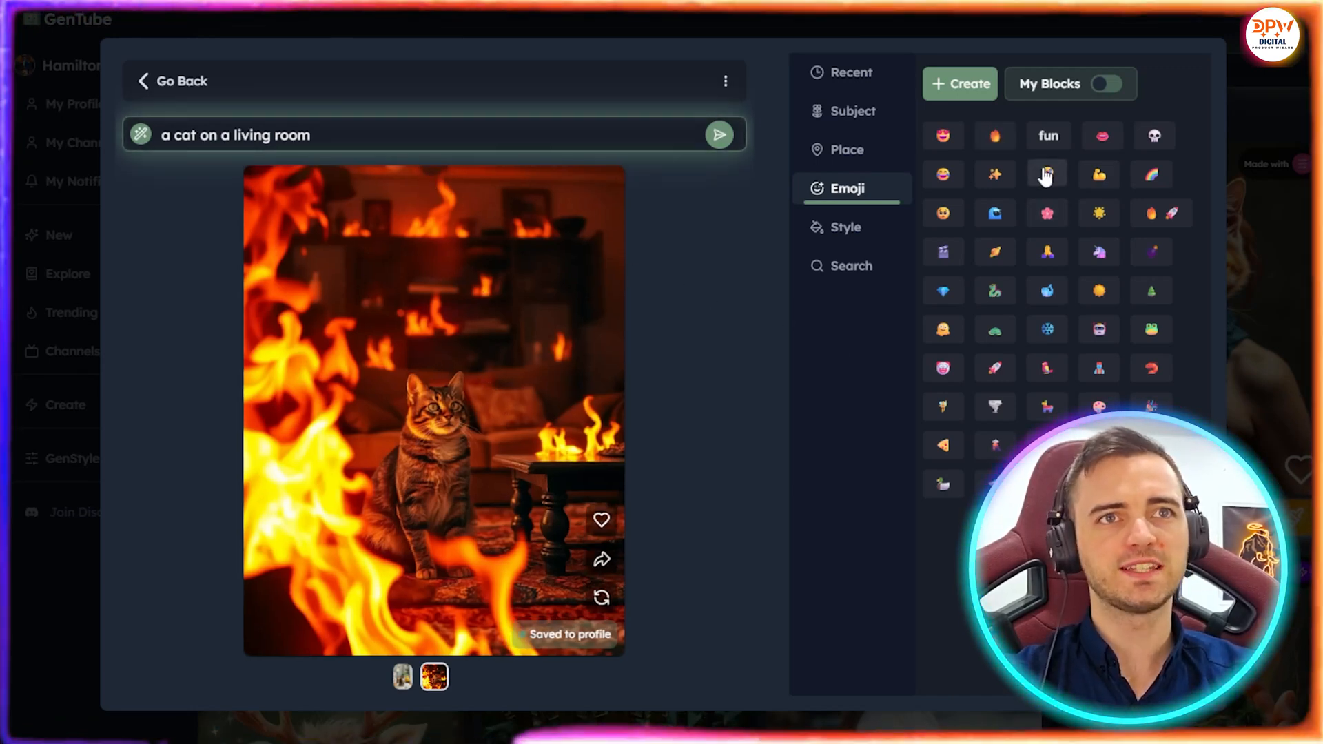
mouse_move(996, 372)
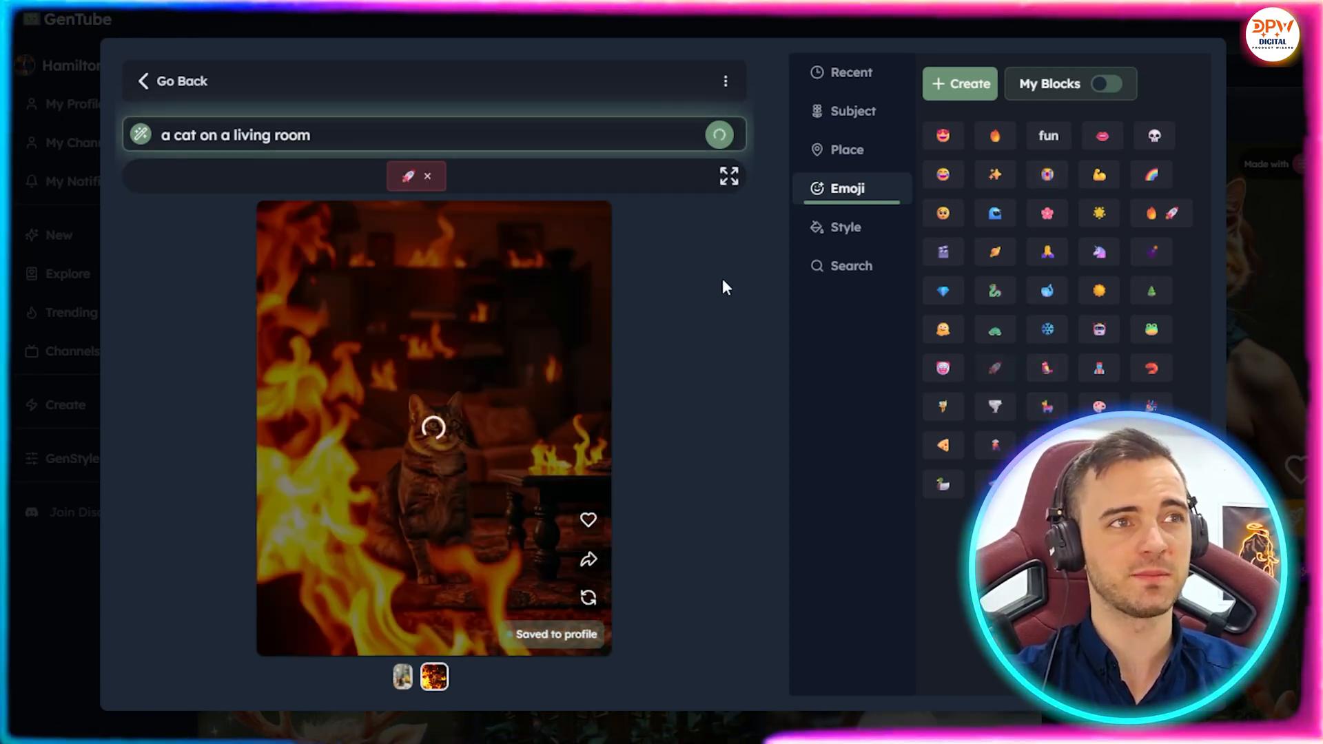
click(718, 135)
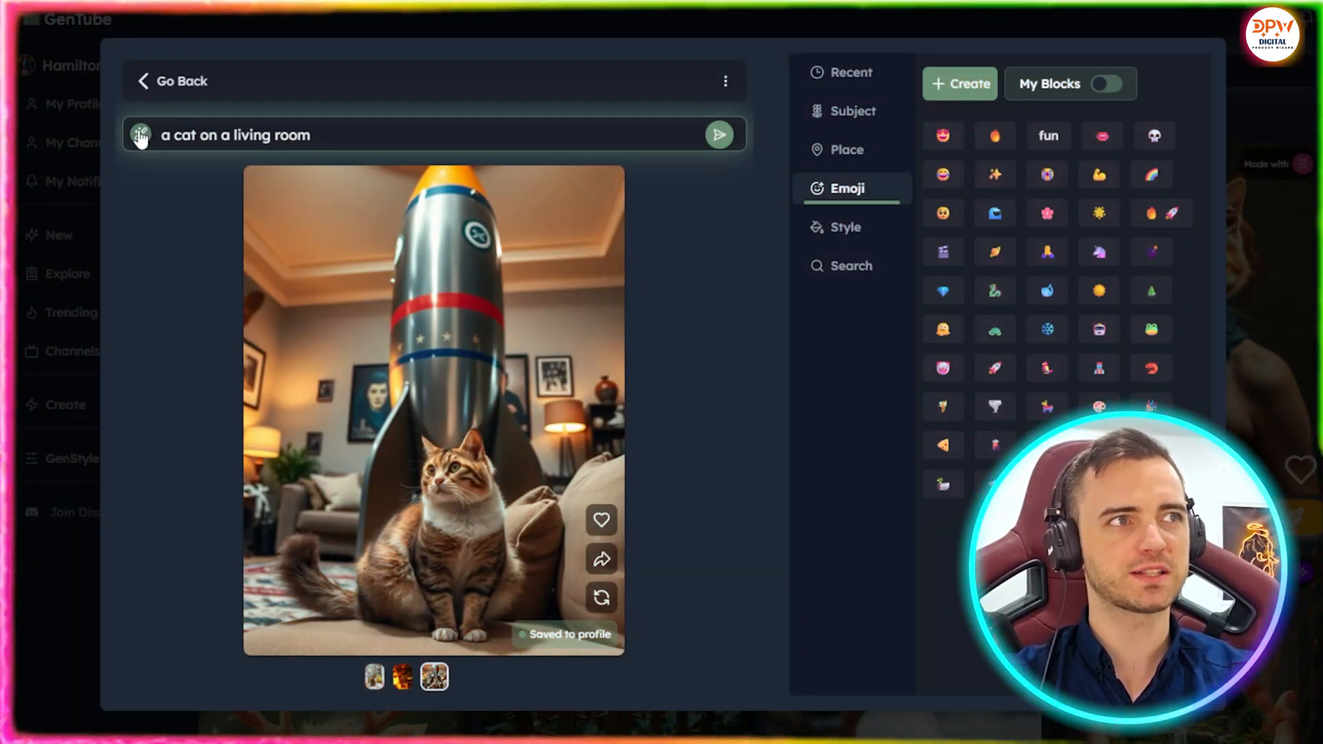
- Auto-expand the cat prompt into a detailed description, generate it, and list place blocks
click(380, 135)
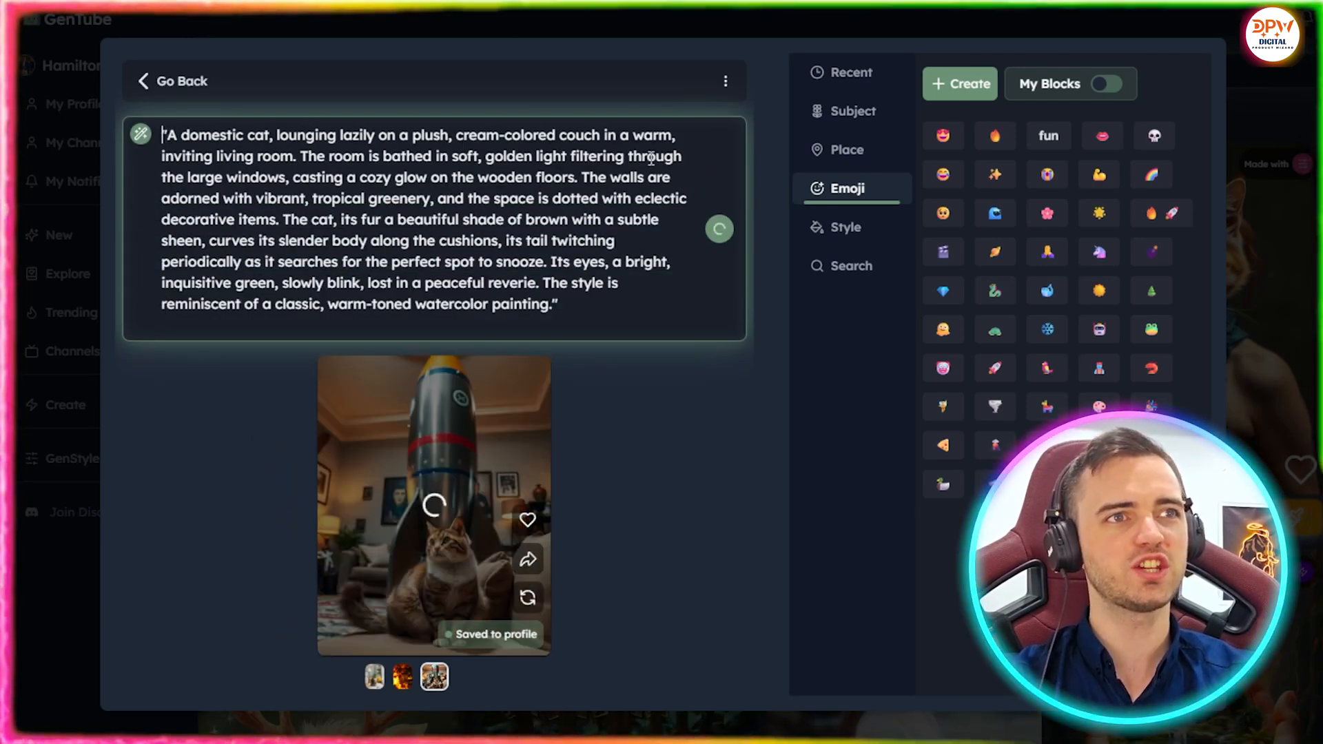
click(718, 228)
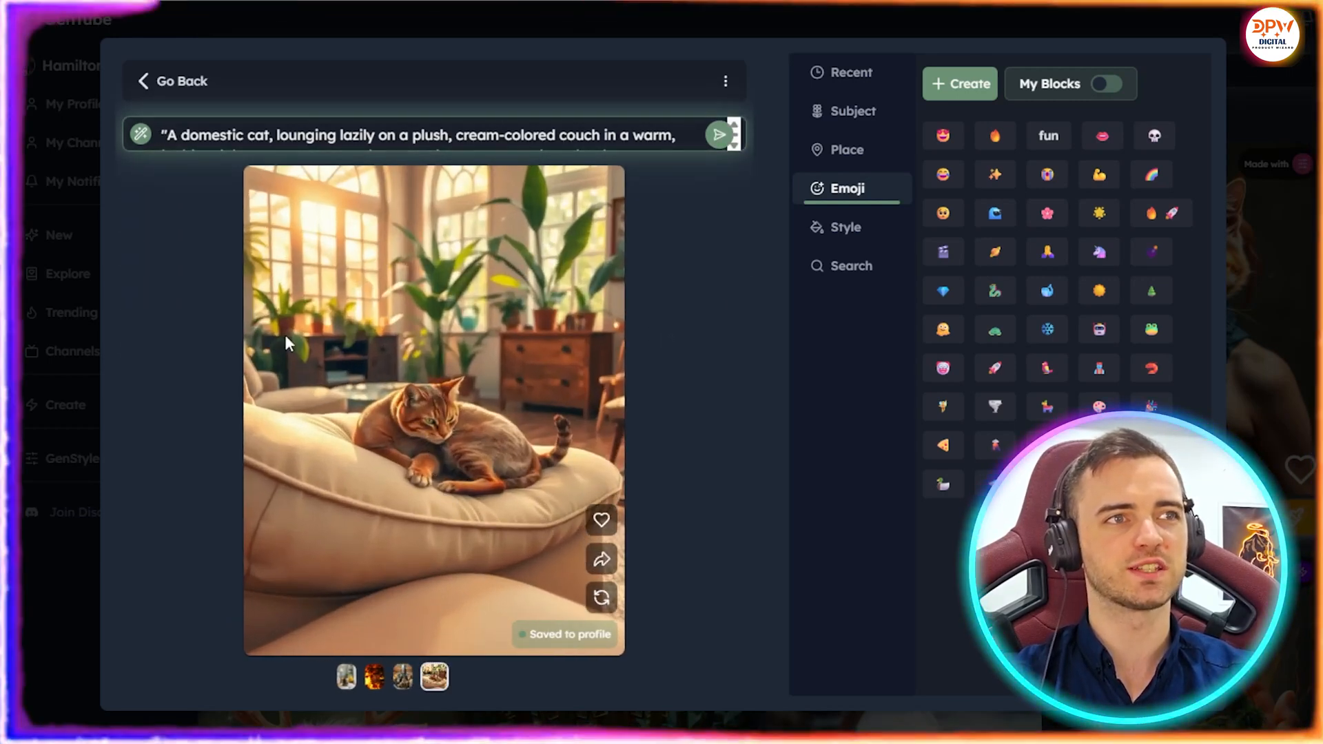
mouse_move(965, 282)
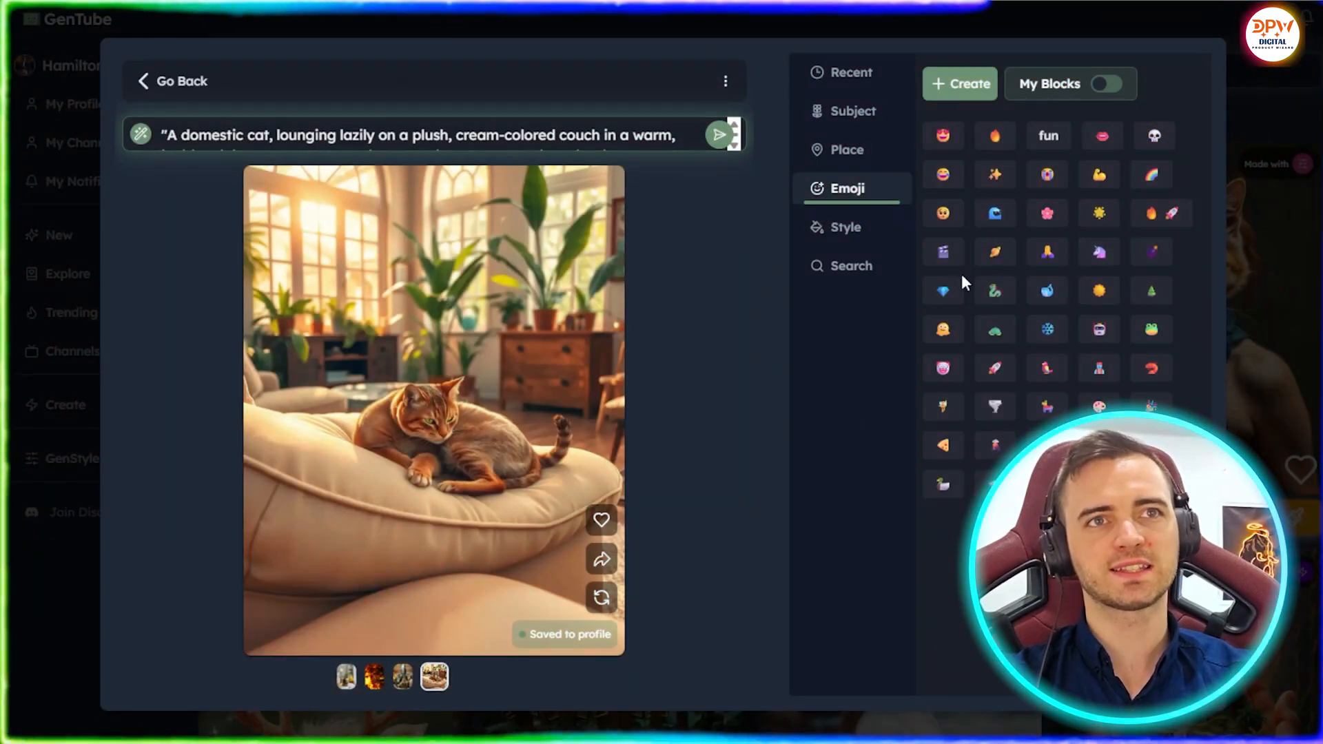
mouse_move(848, 161)
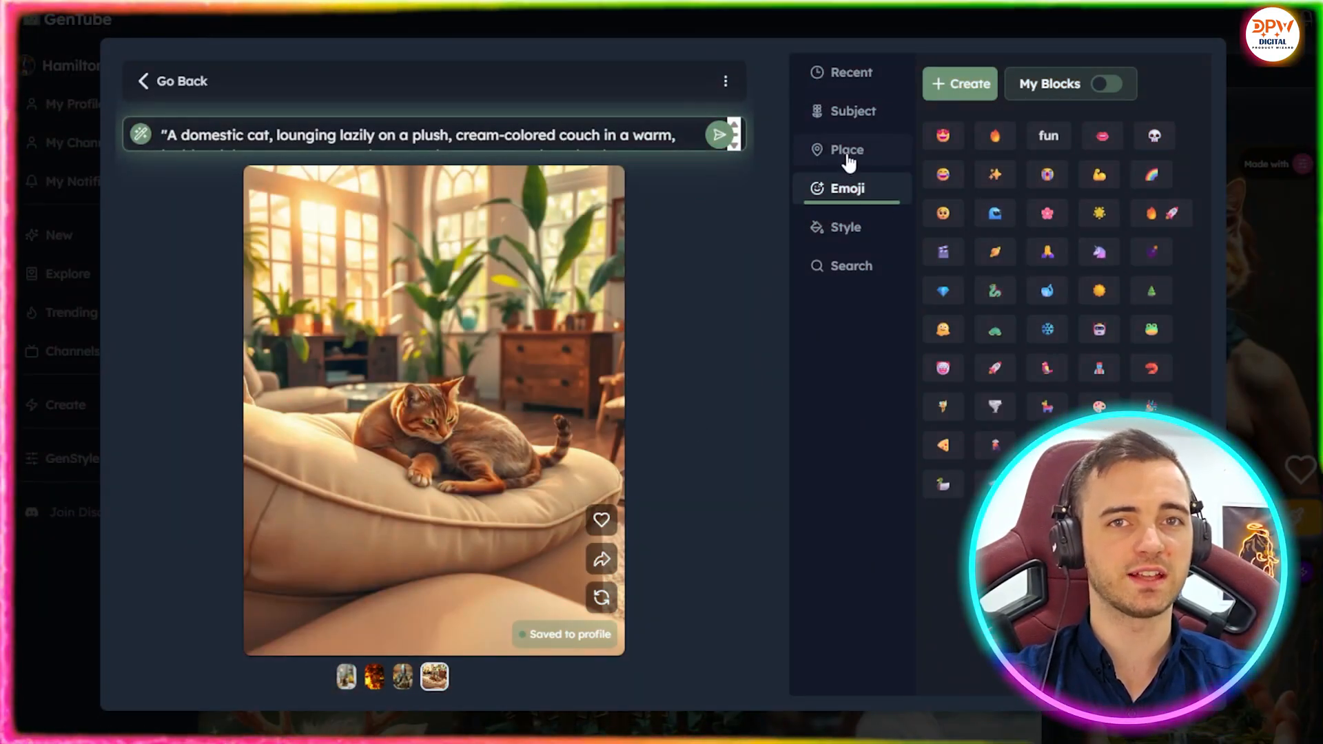
click(846, 149)
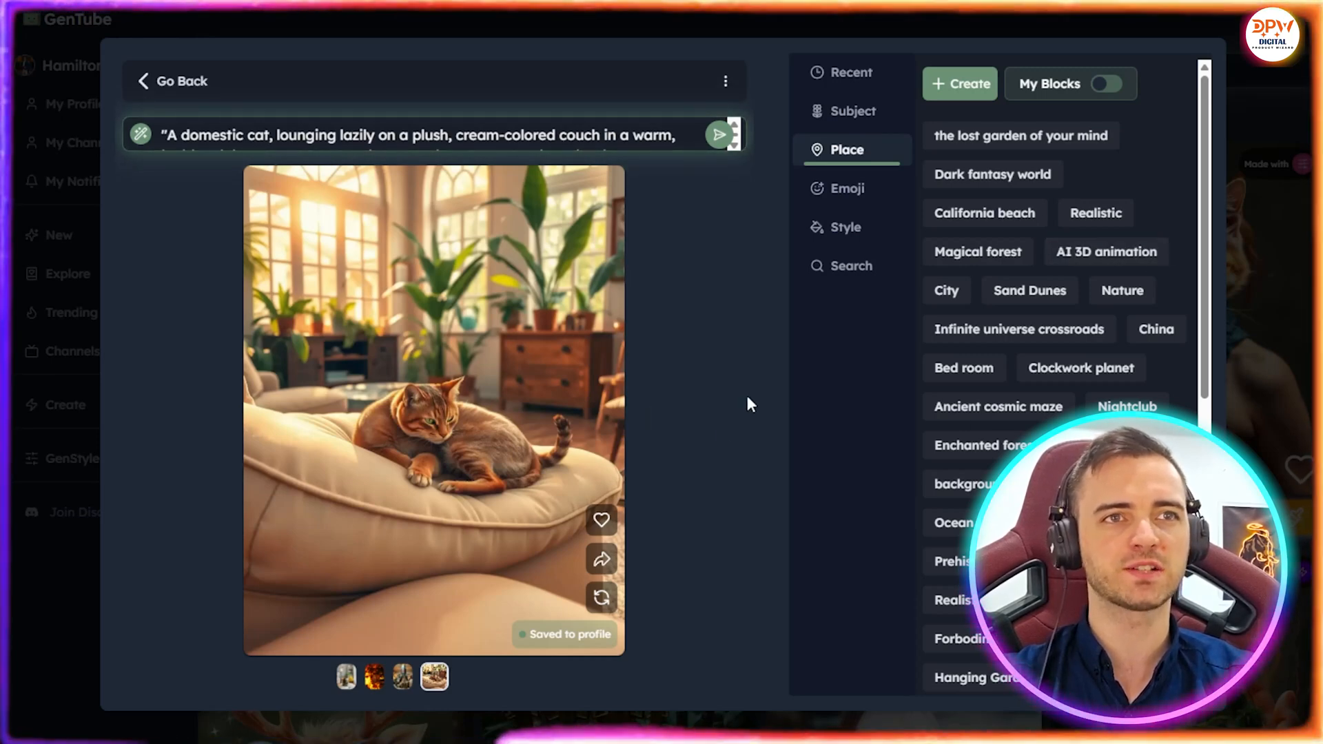
mouse_move(452, 229)
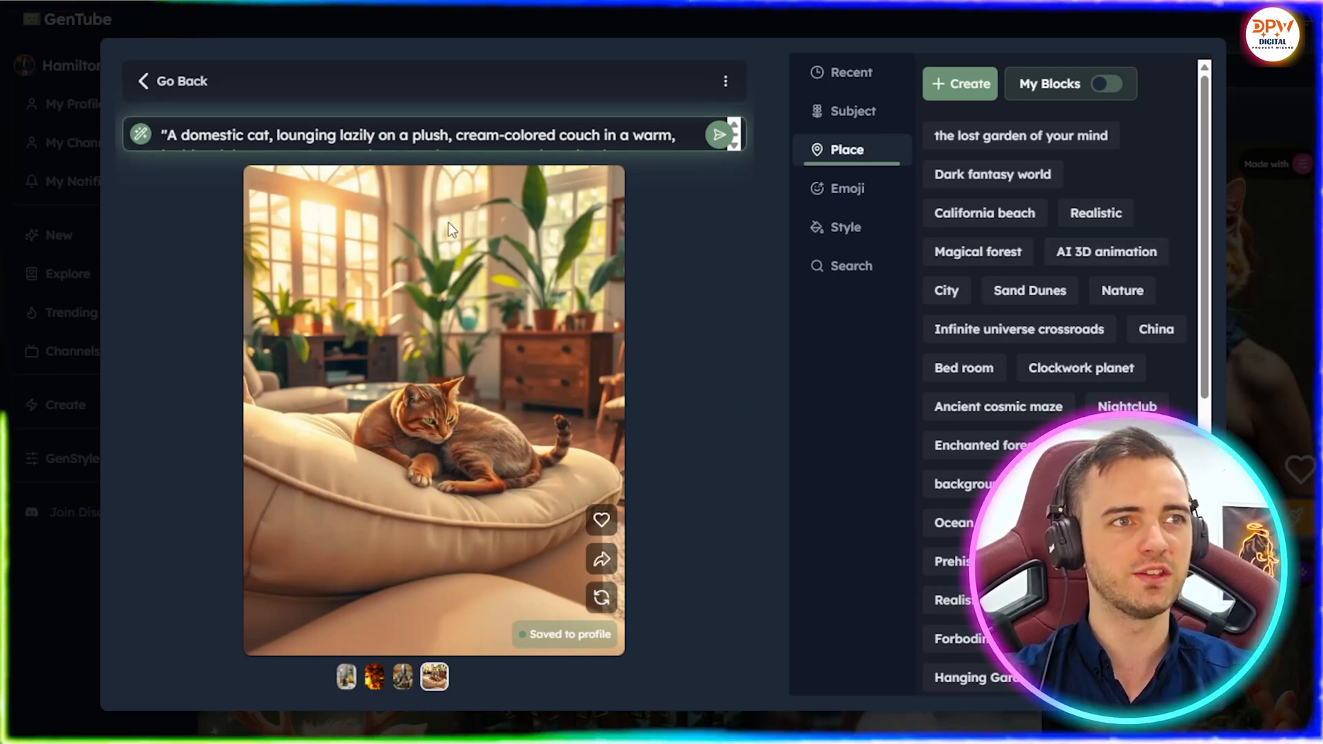
mouse_move(715, 390)
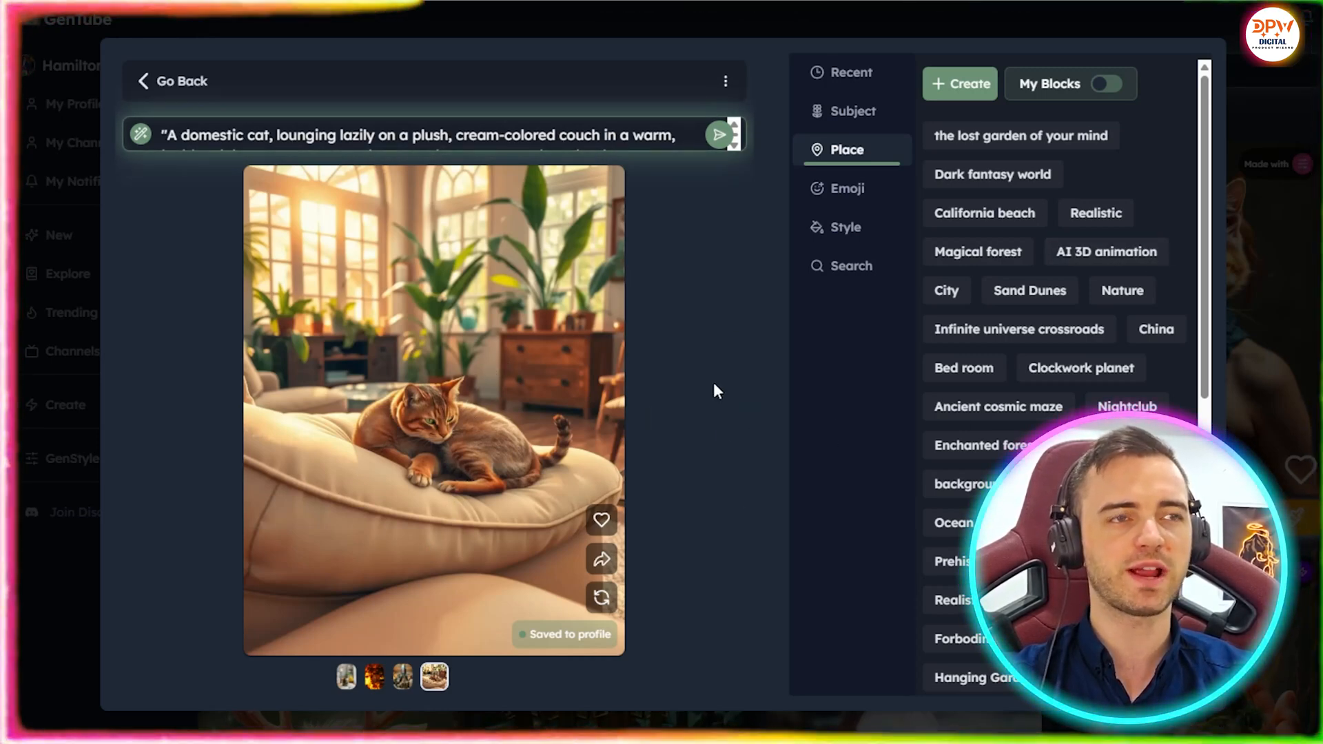
mouse_move(711, 380)
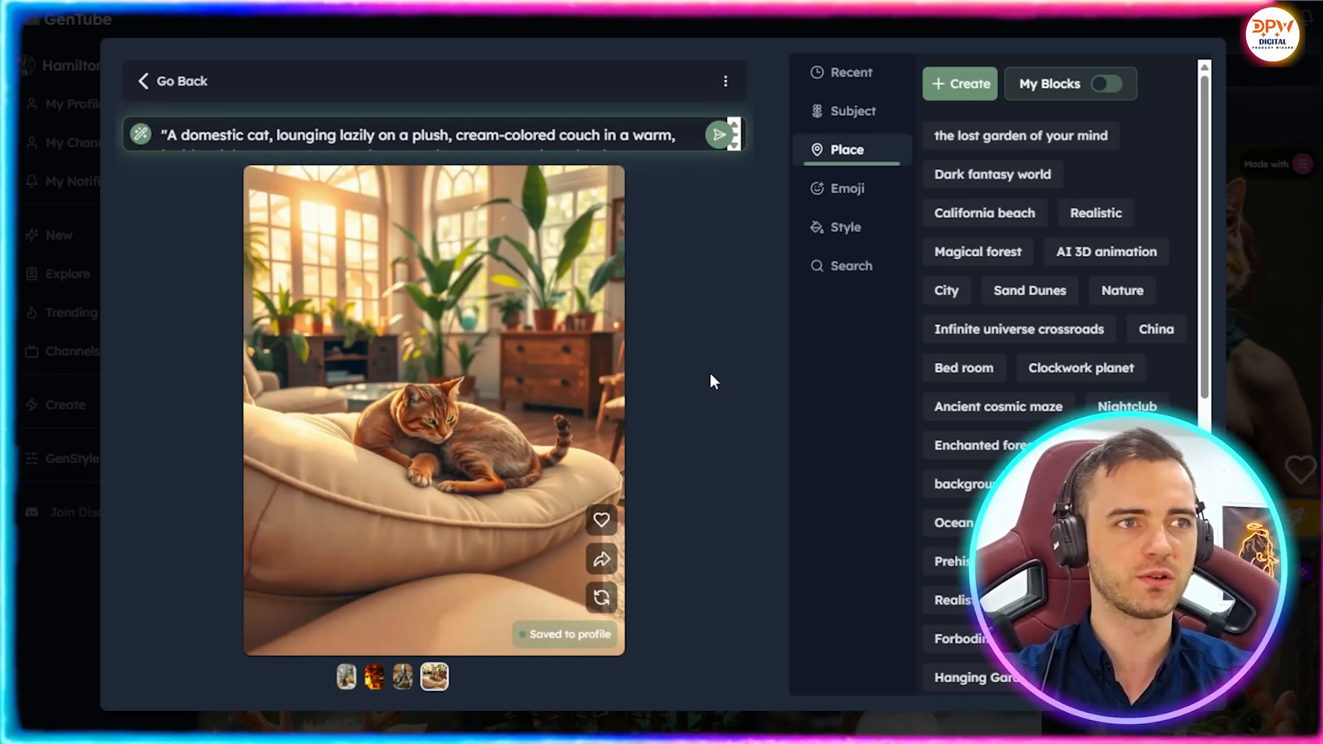
mouse_move(777, 279)
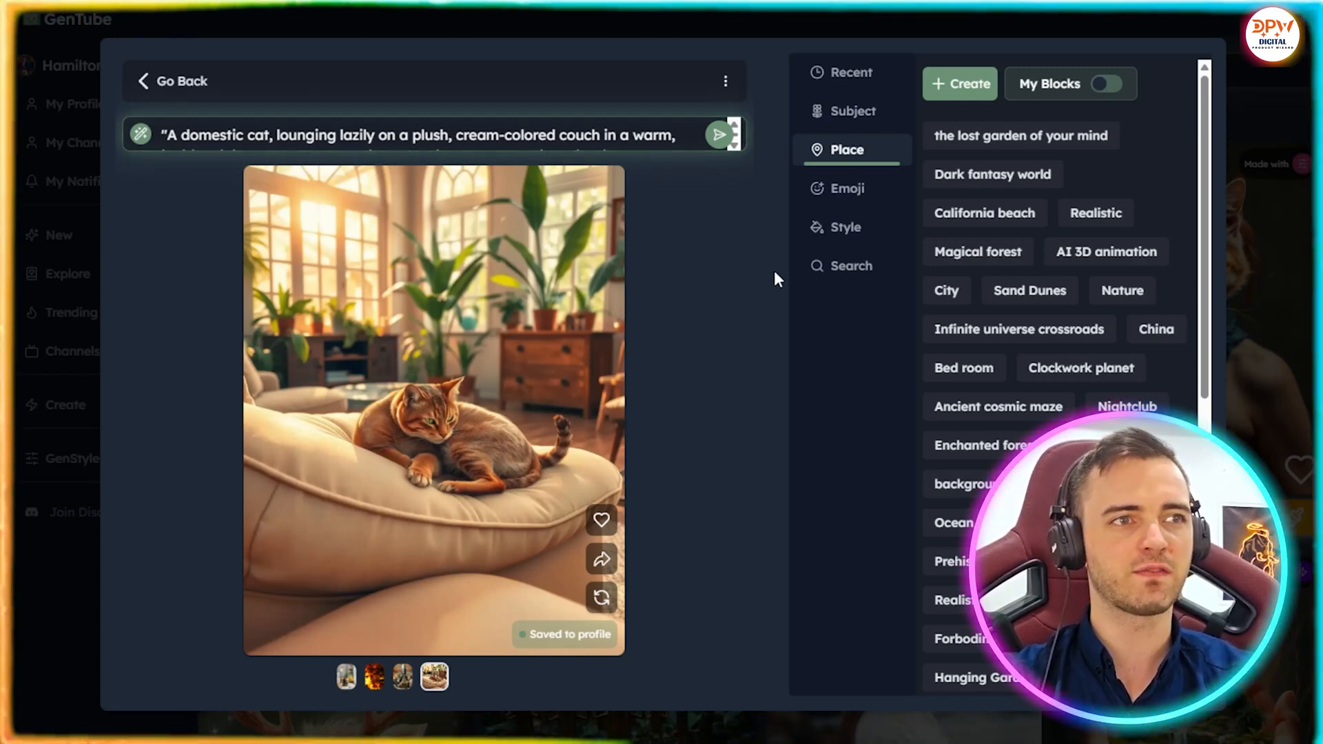
mouse_move(711, 331)
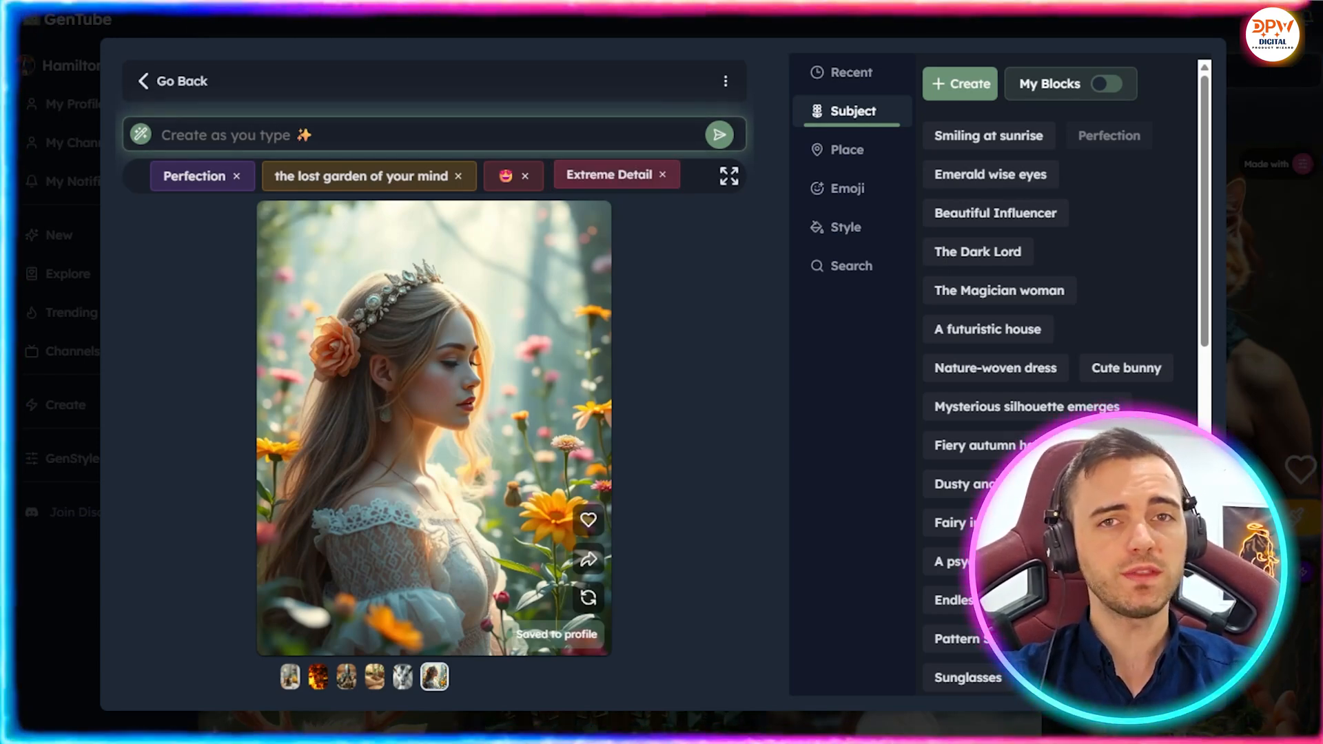
- Remove the Extreme Detail, emoji, lost garden of your mind and Perfection chips
click(662, 175)
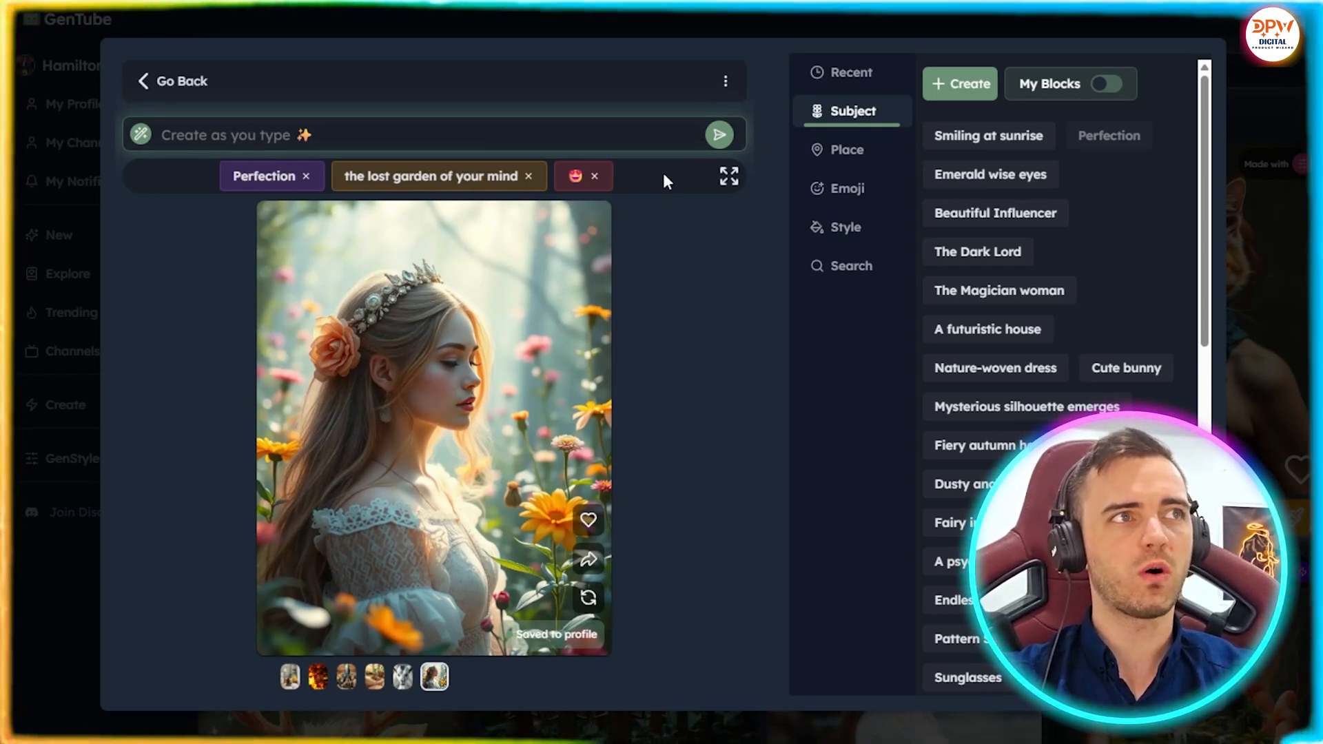
click(595, 175)
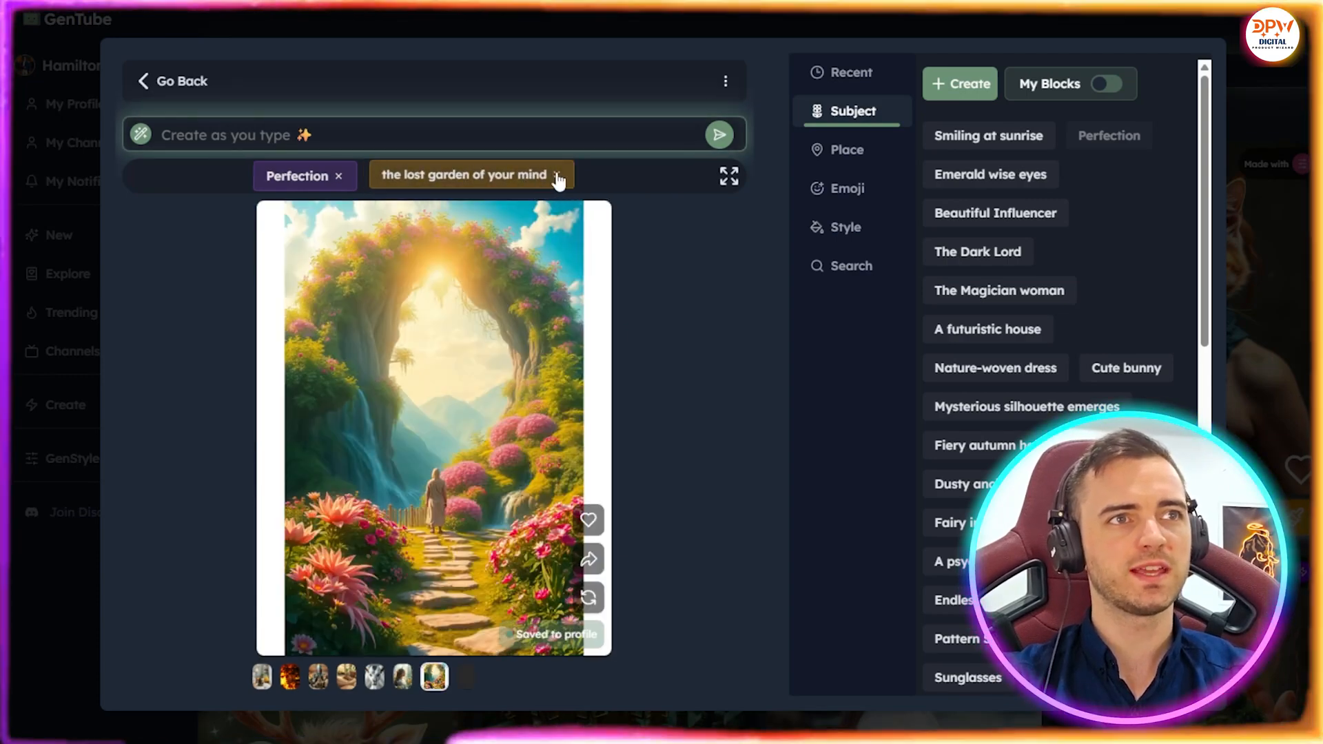
click(557, 175)
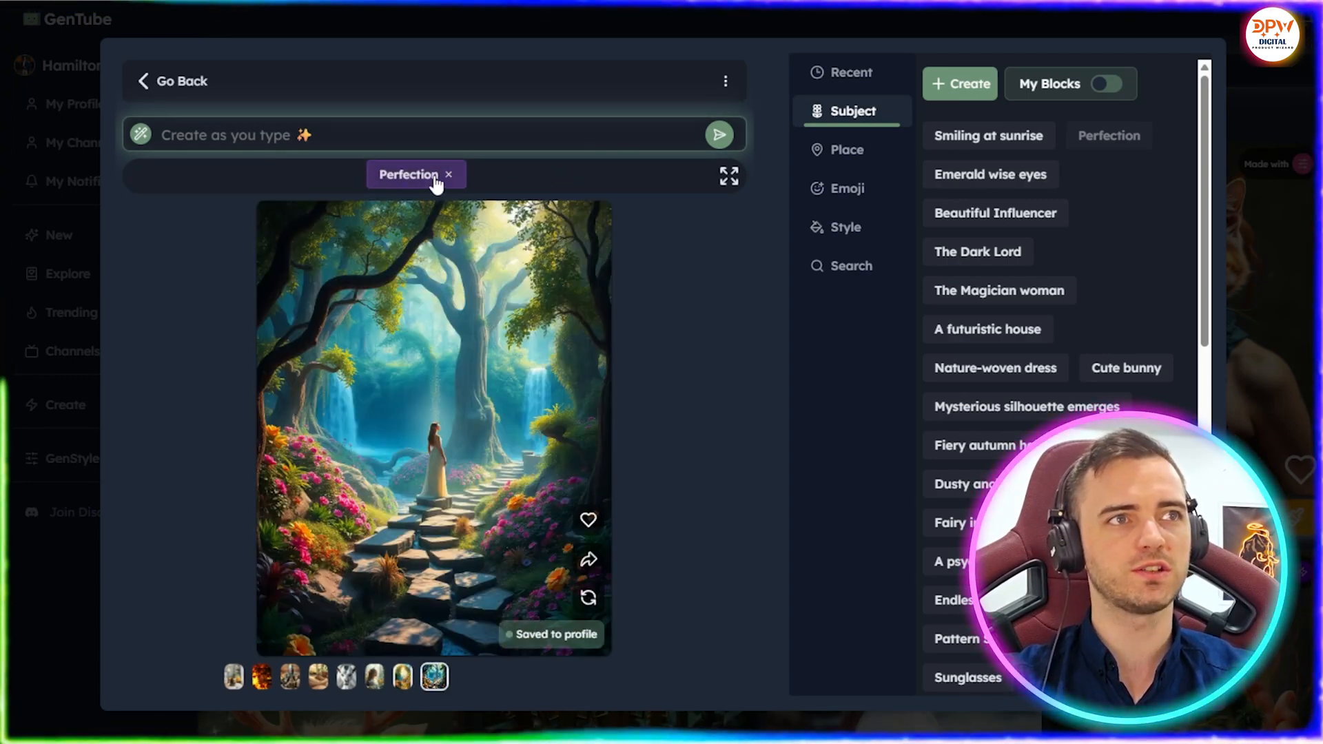
click(448, 174)
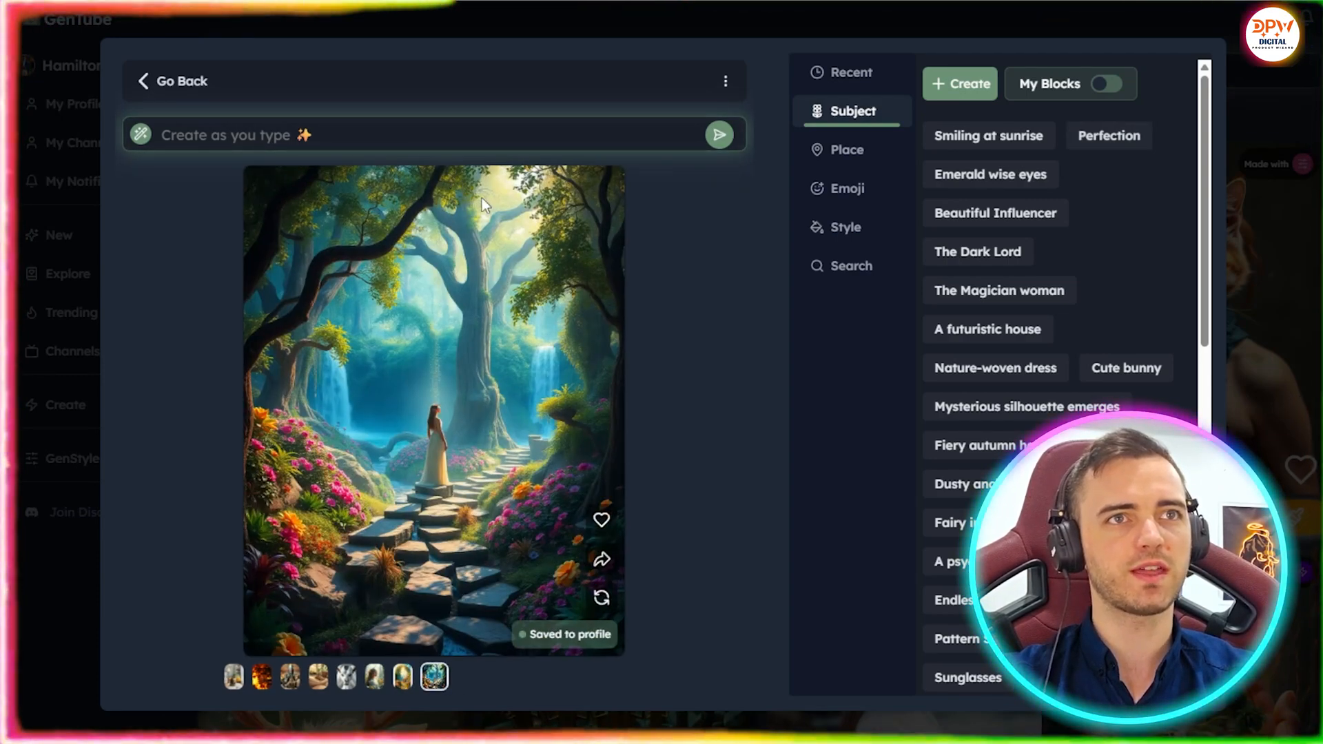
scroll(down, 3)
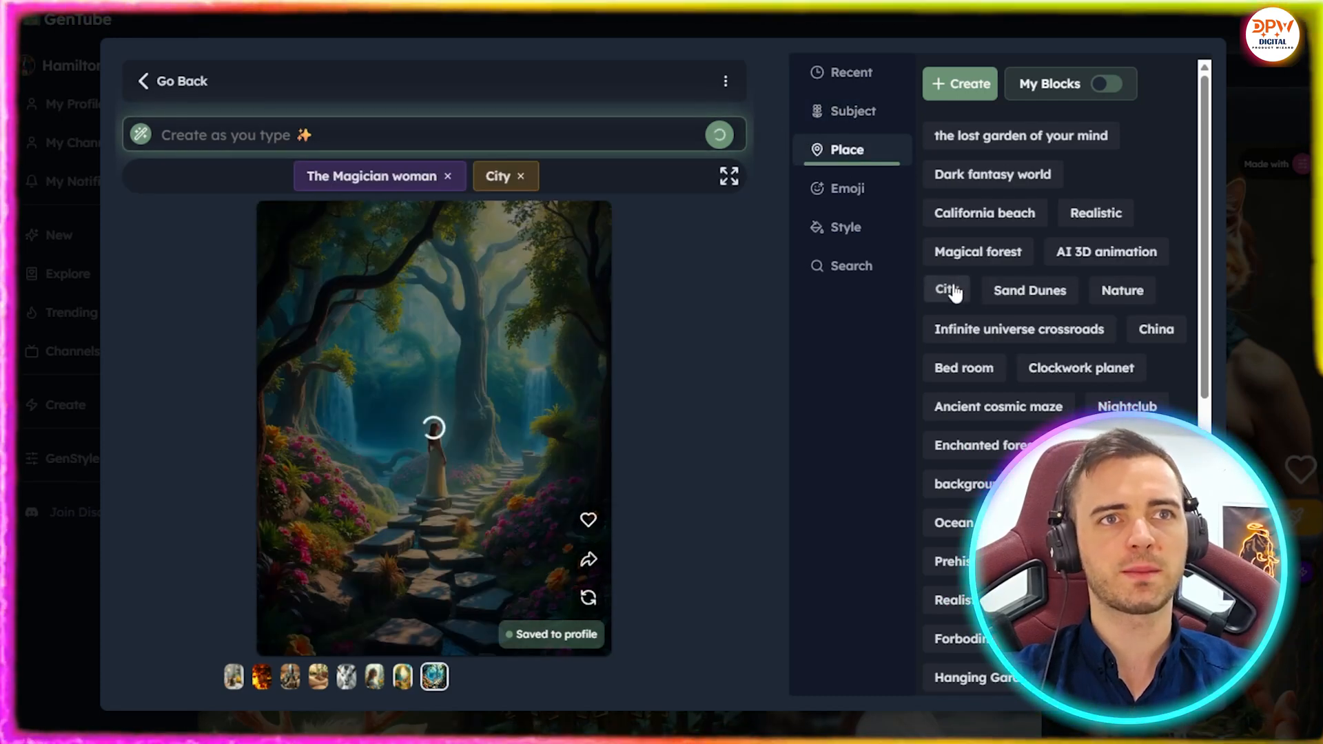
- Add a snowflake emoji and the Hyper Realistic style to the Magician woman City prompt
click(846, 187)
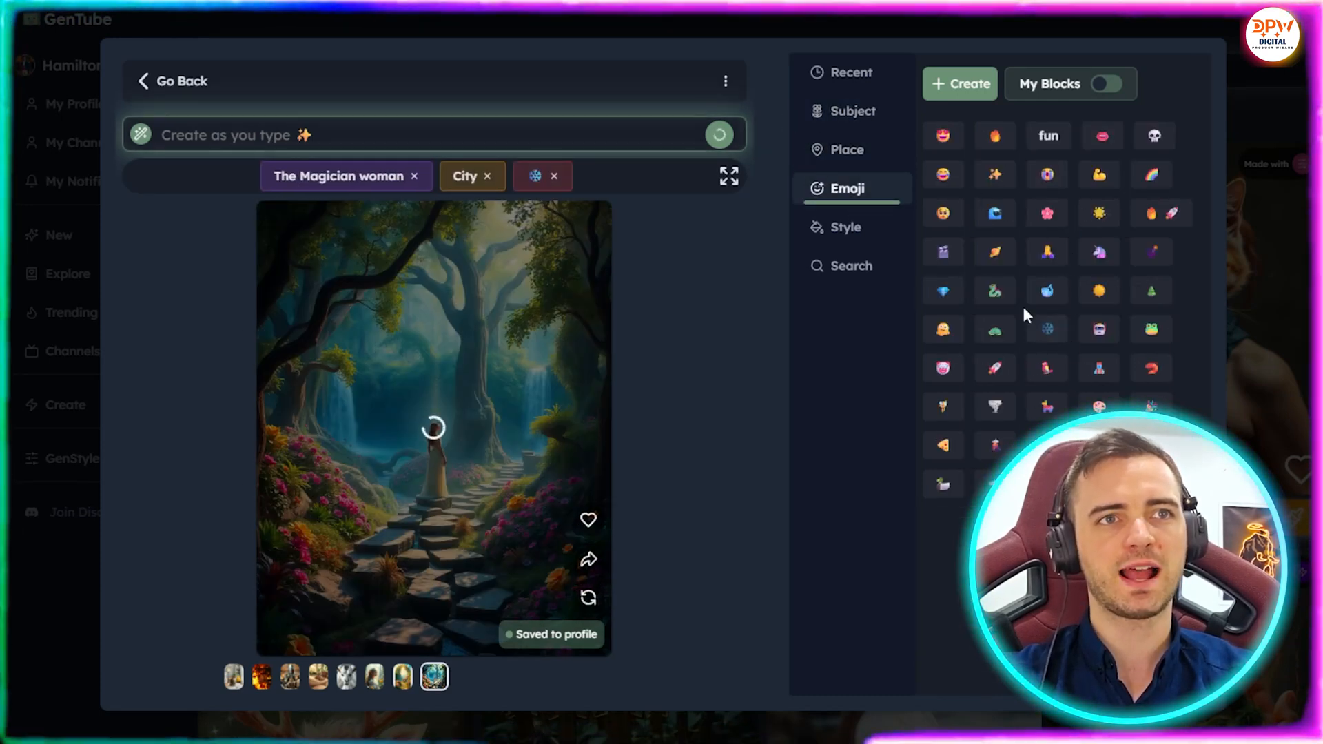
click(846, 226)
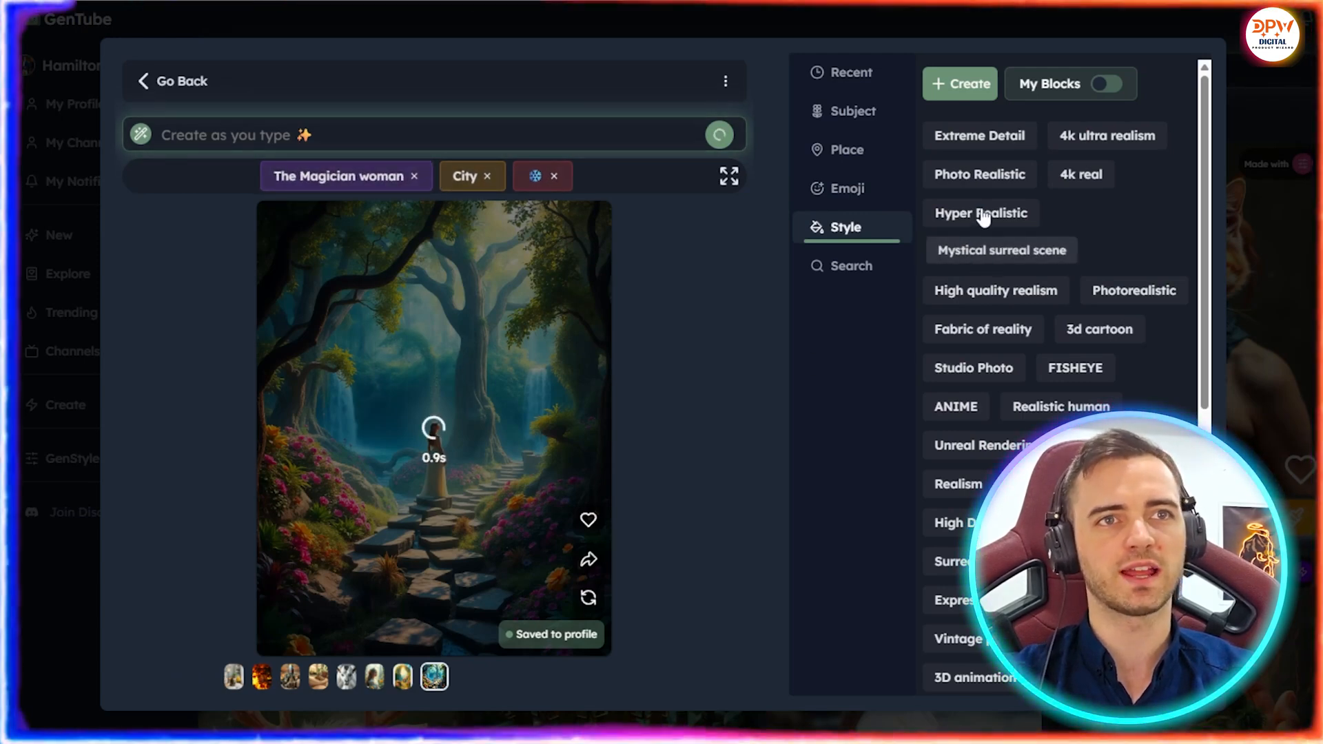
click(980, 213)
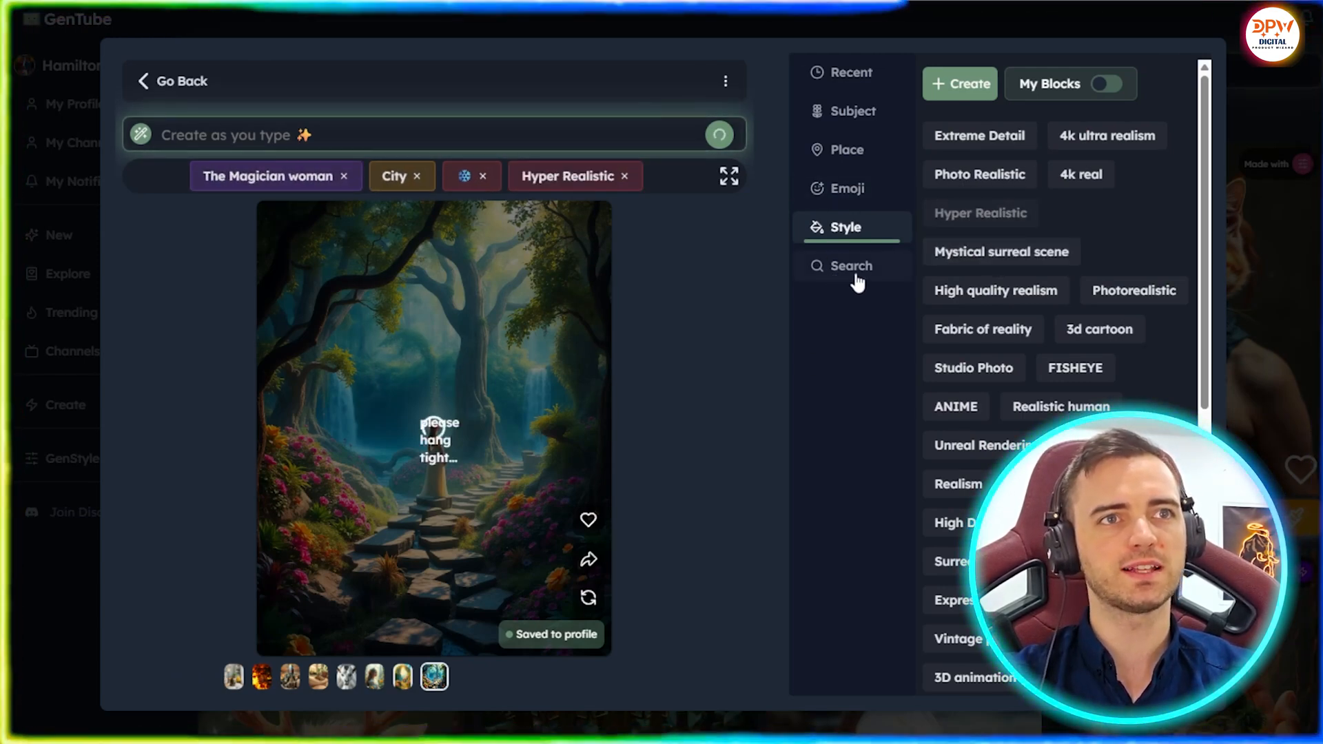
mouse_move(760, 329)
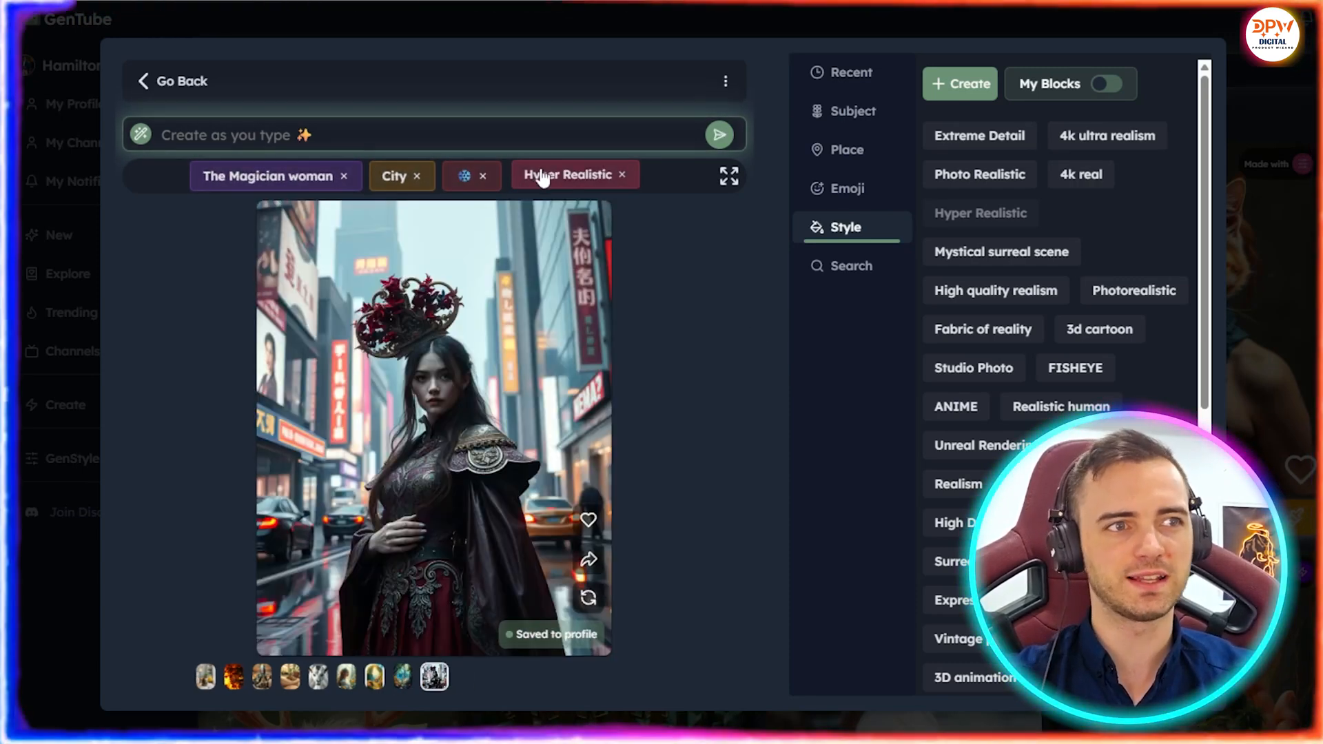
mouse_move(614, 441)
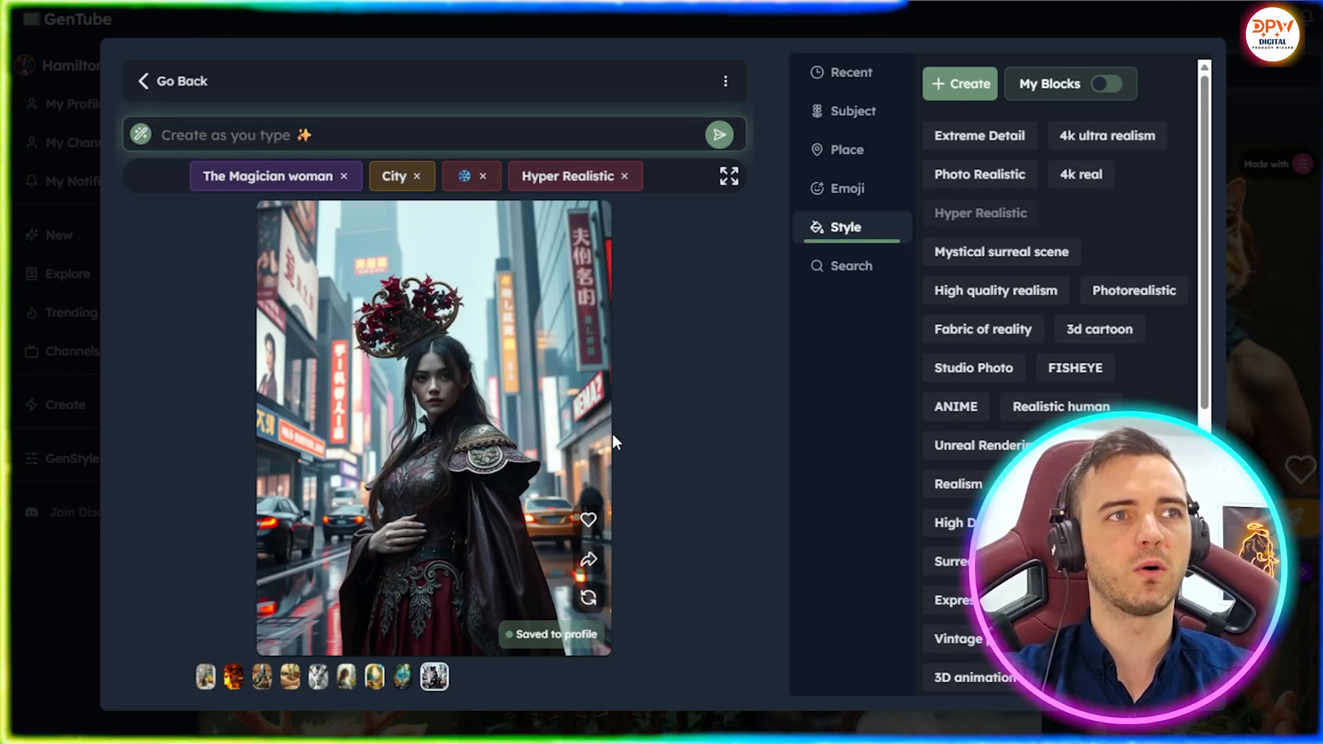
mouse_move(506, 285)
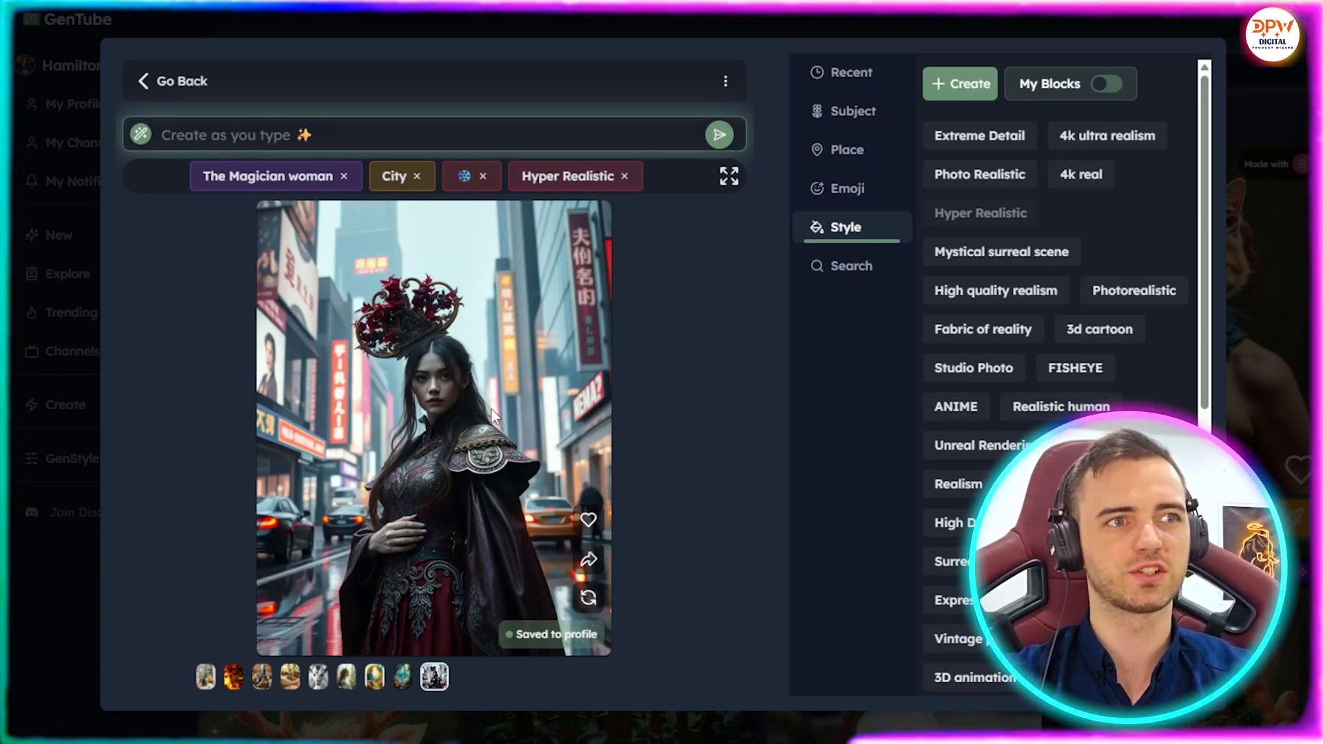
mouse_move(675, 316)
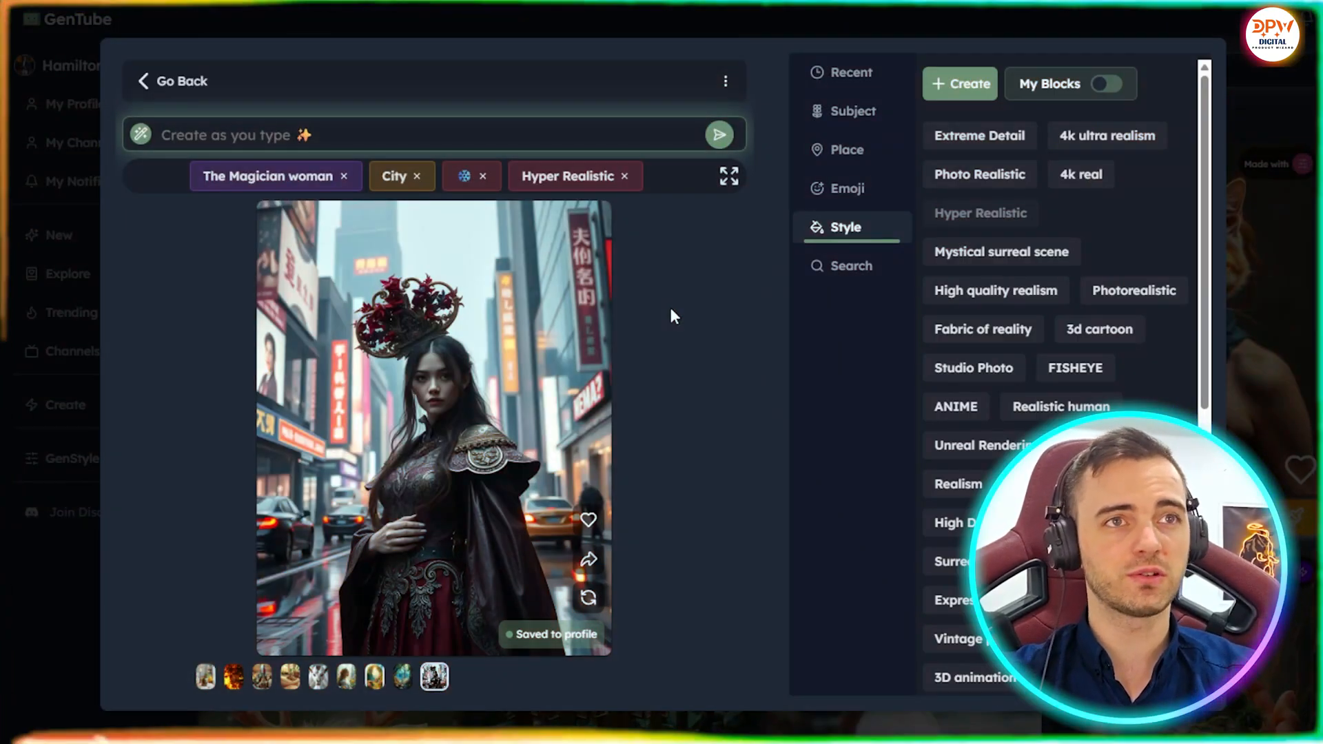
- Browse the emoji and subject block lists while the Magician woman image finishes
scroll(down, 3)
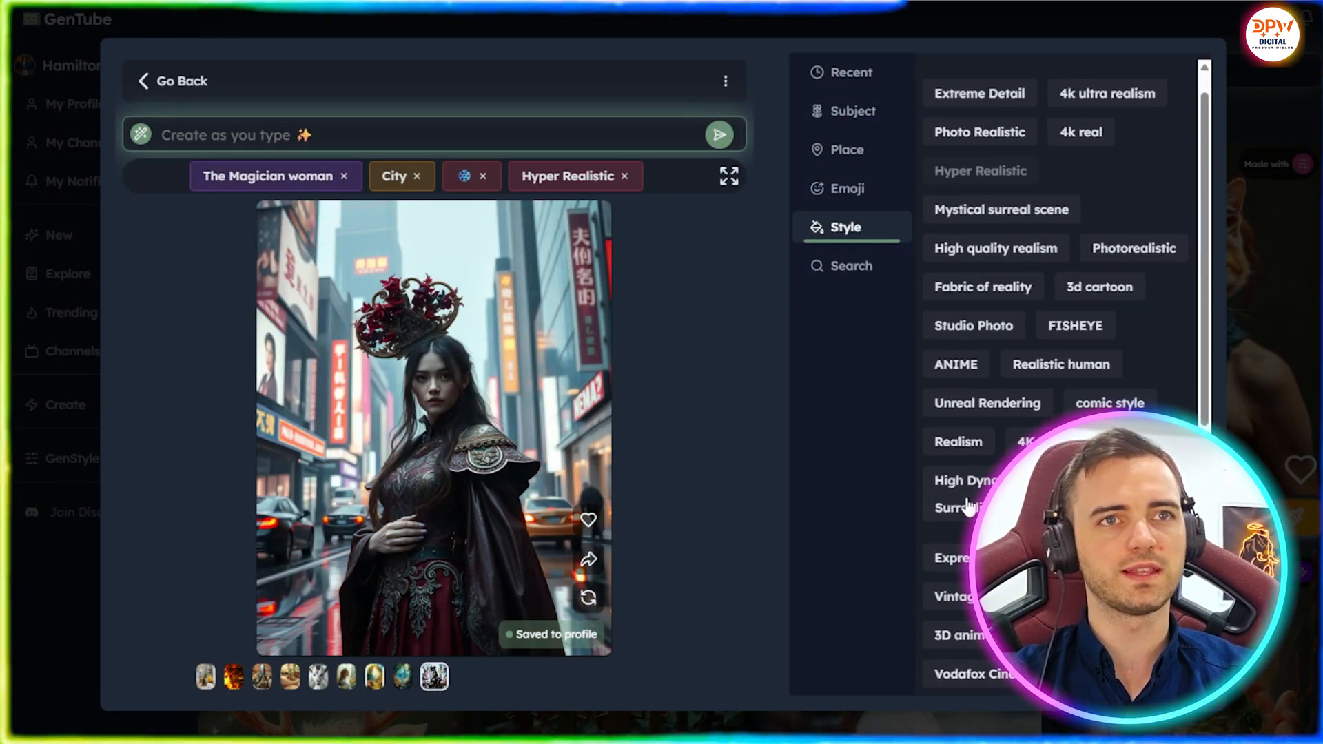
click(846, 188)
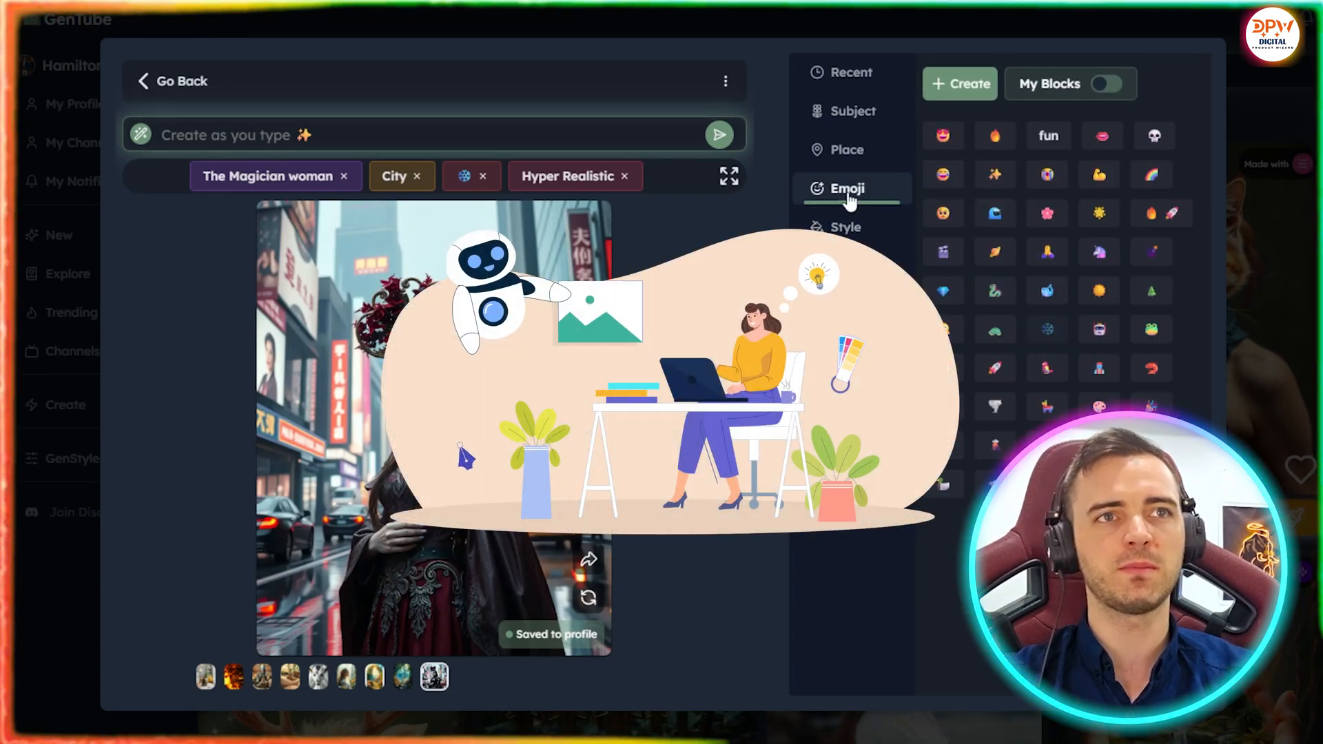
click(853, 110)
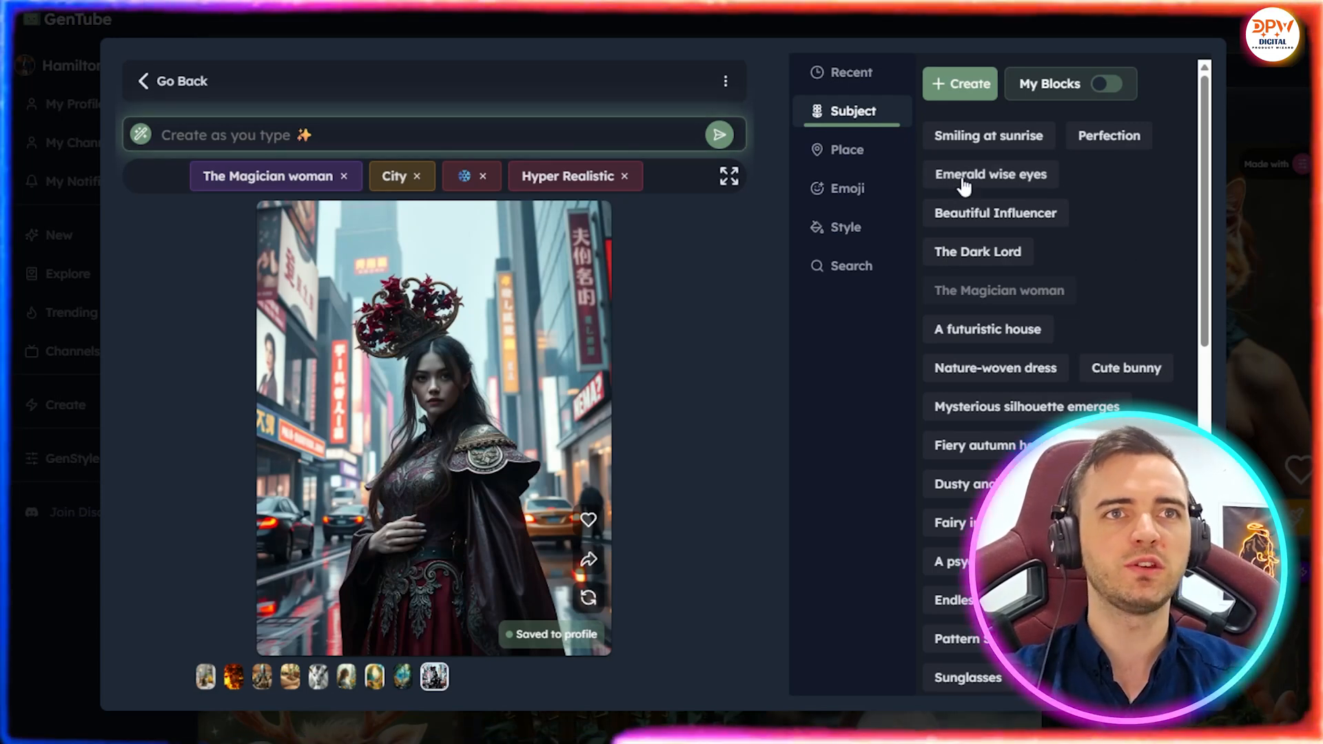
scroll(down, 3)
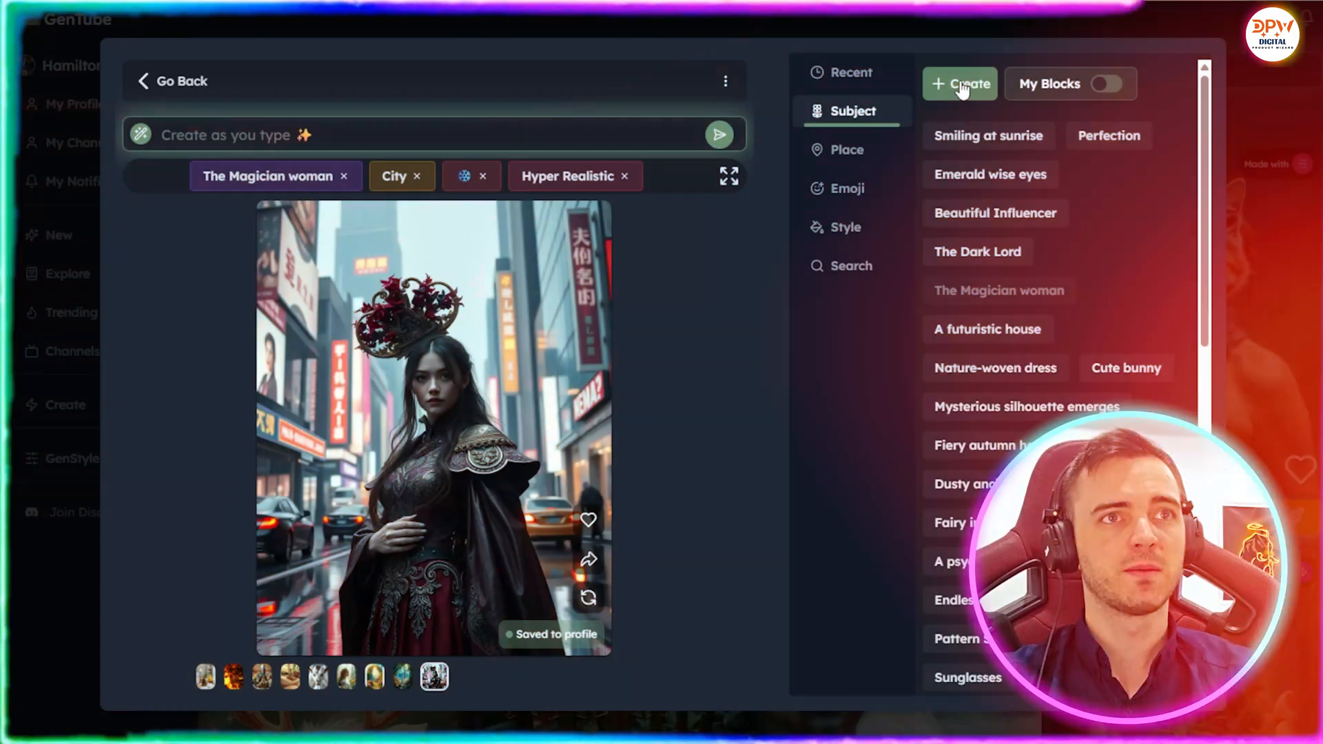
- Draft a Subject block named 'Love hug' with an AI-written embracing-figures description
click(959, 84)
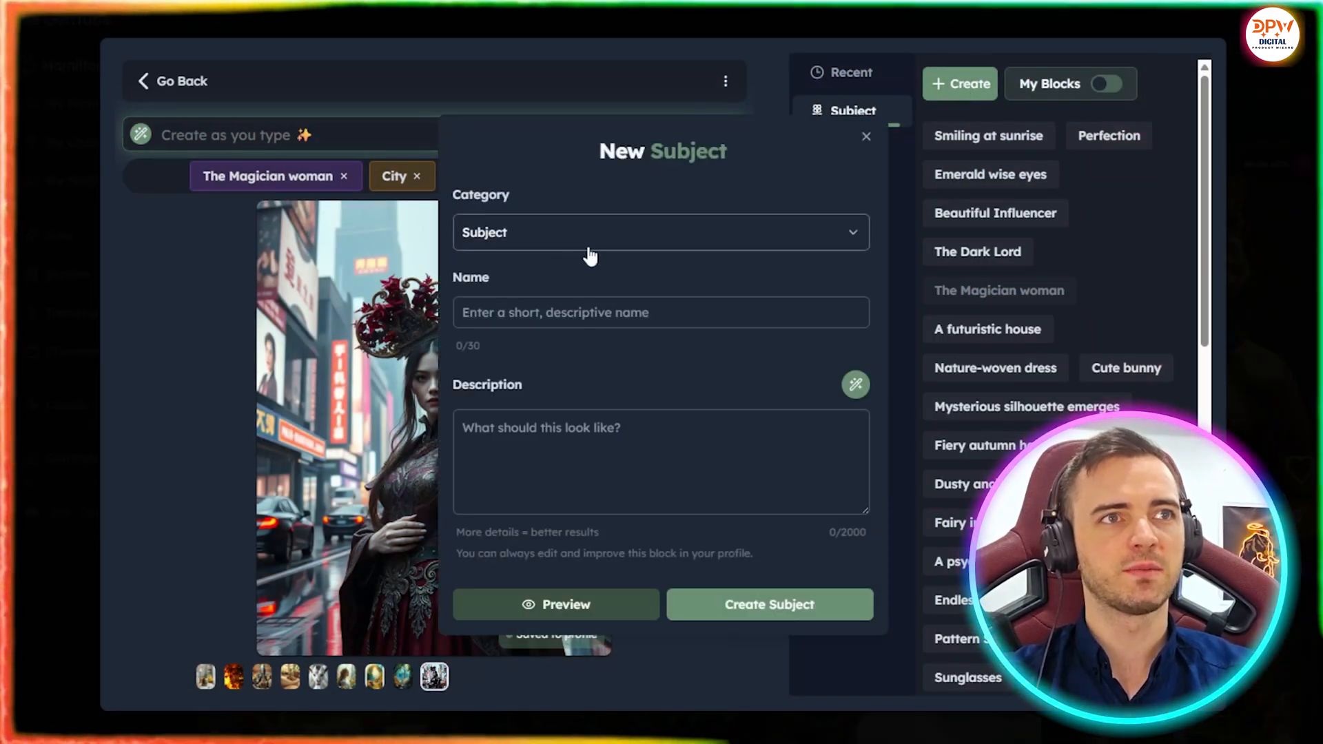
click(660, 232)
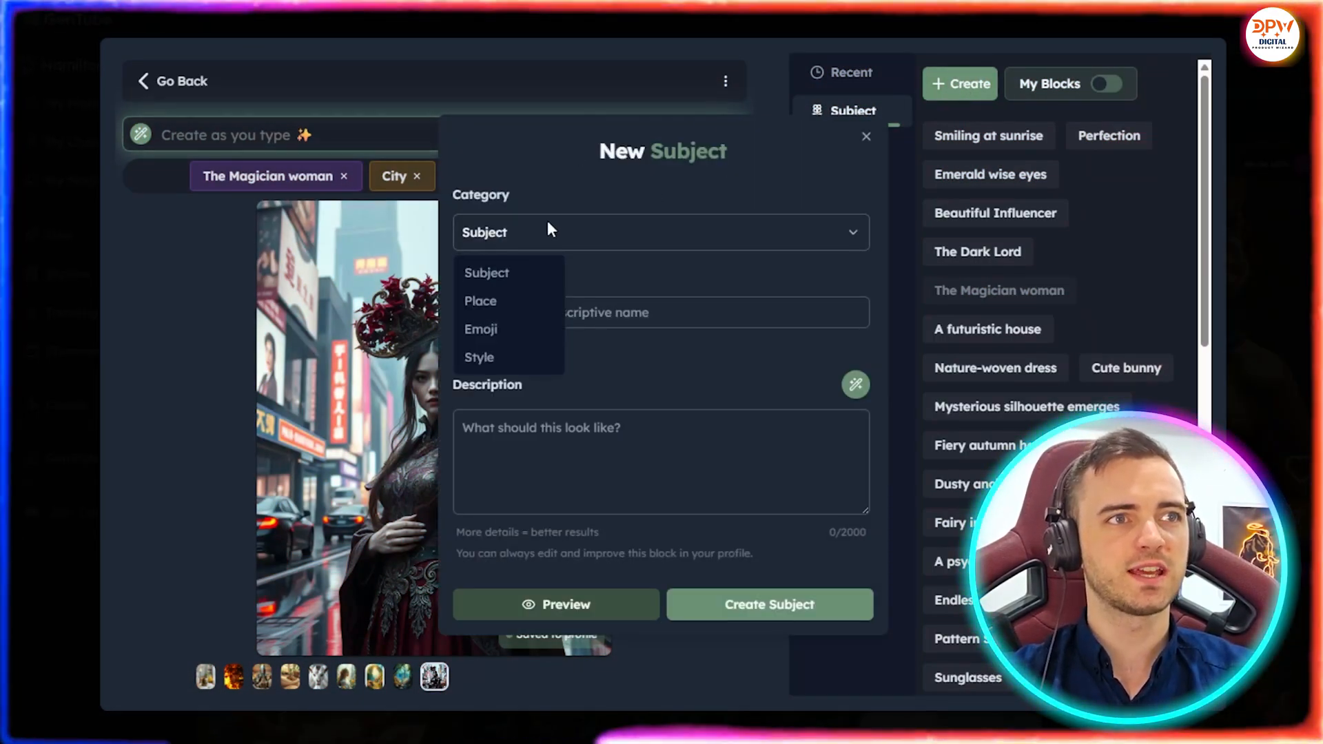
mouse_move(484, 374)
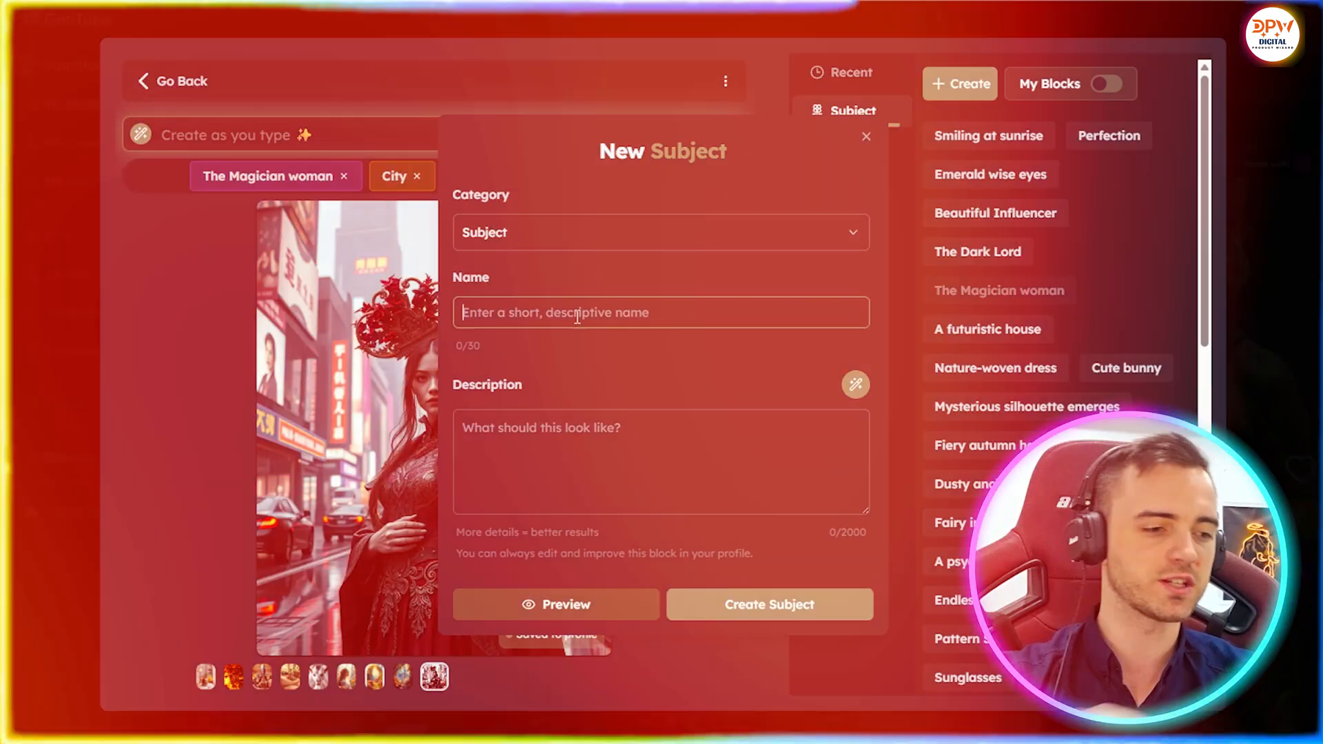
text(Love)
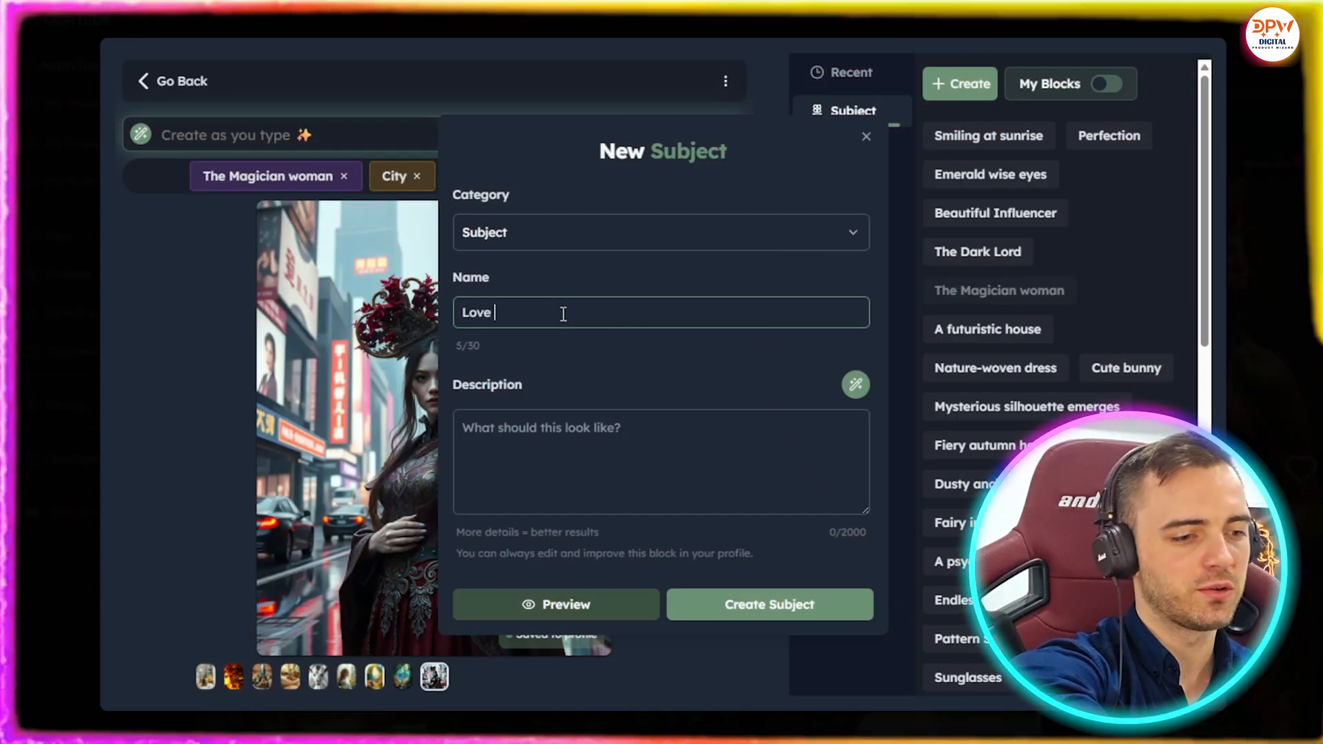
text(hug)
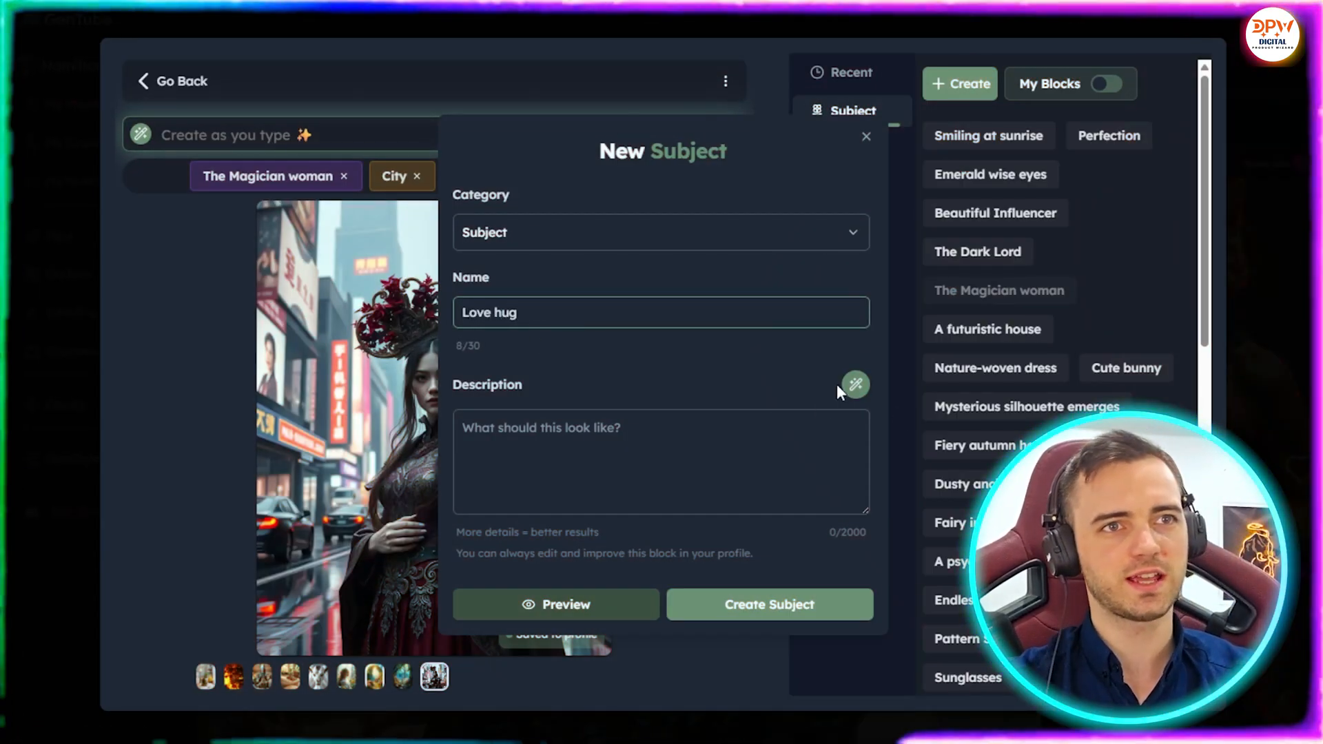
click(661, 462)
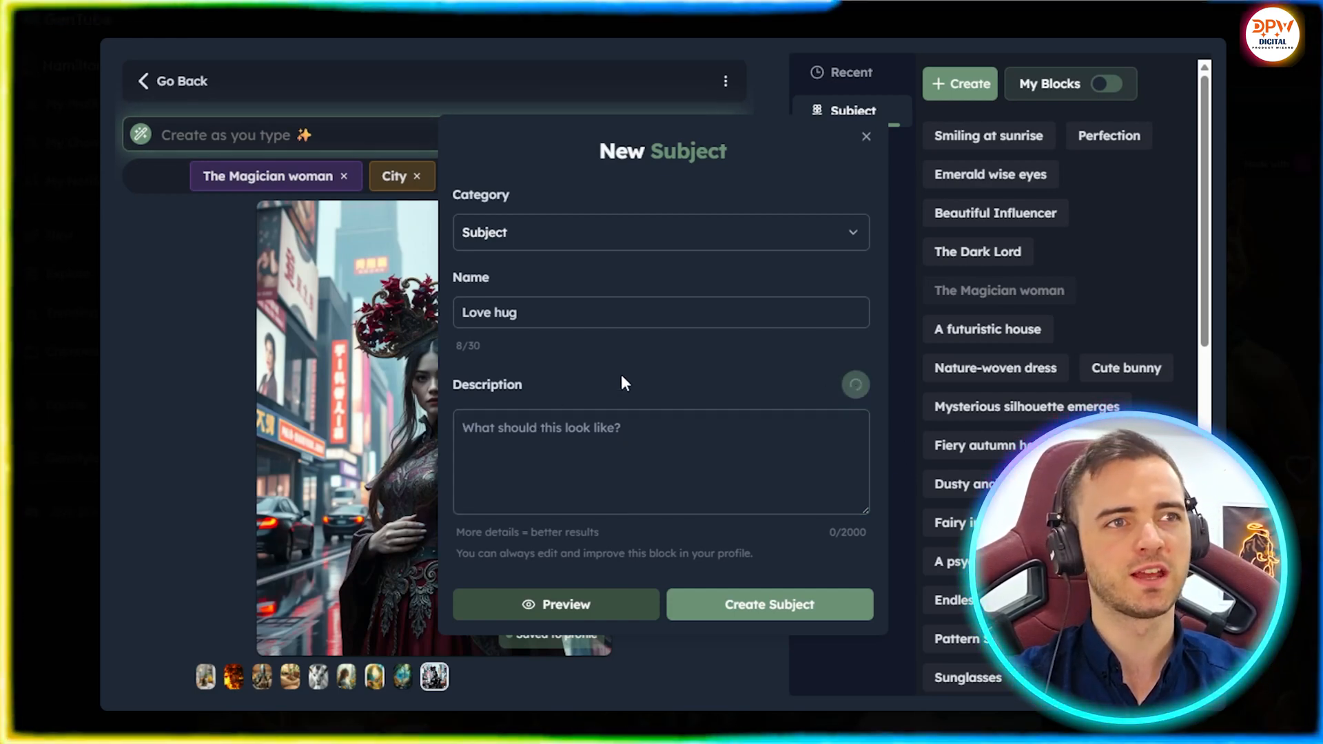
click(854, 384)
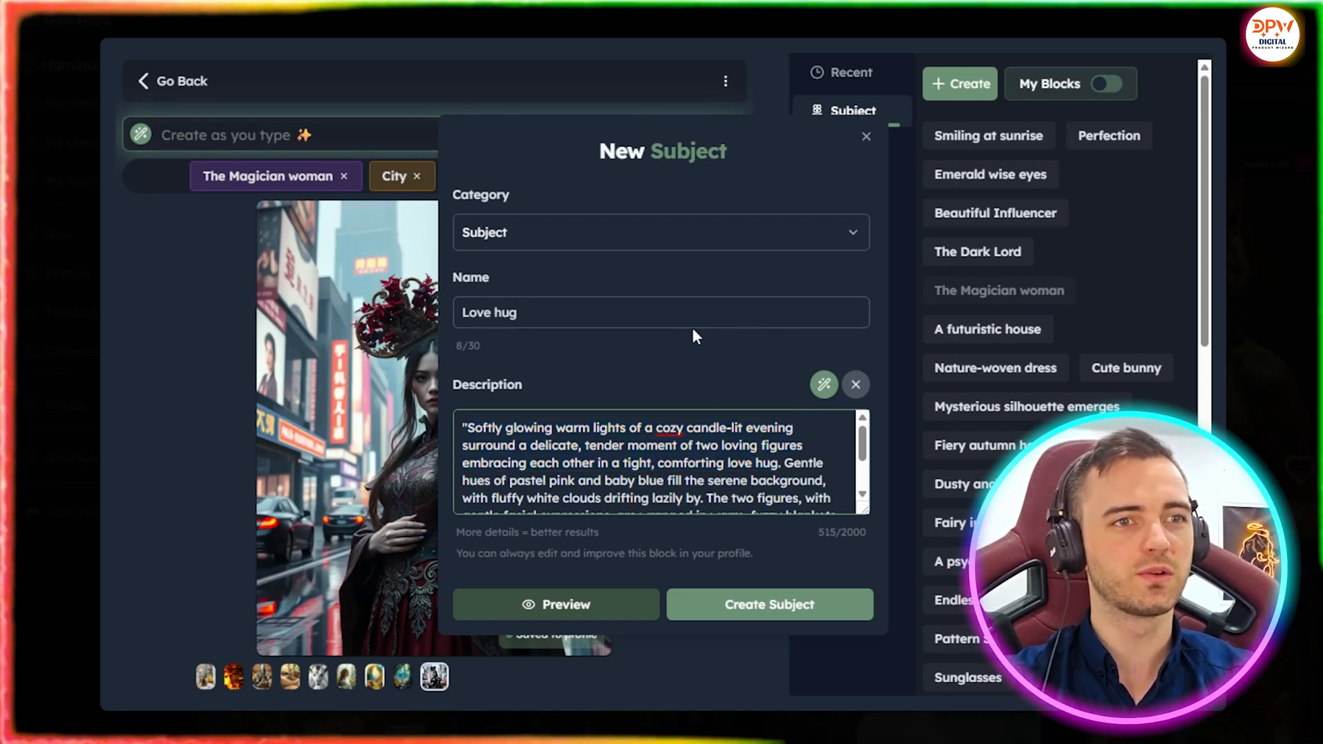
- Save the Love hug block, remove its chip from the prompt, and filter to My Blocks
click(769, 604)
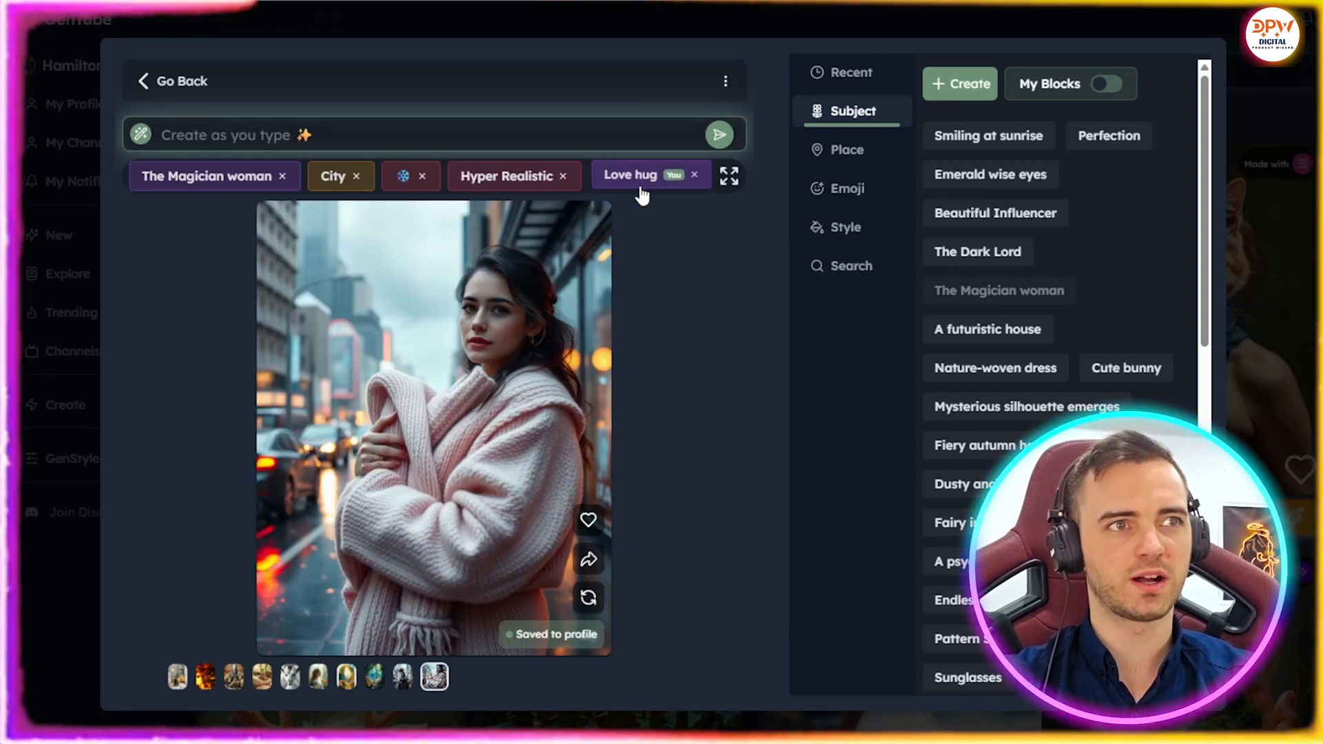
mouse_move(506, 345)
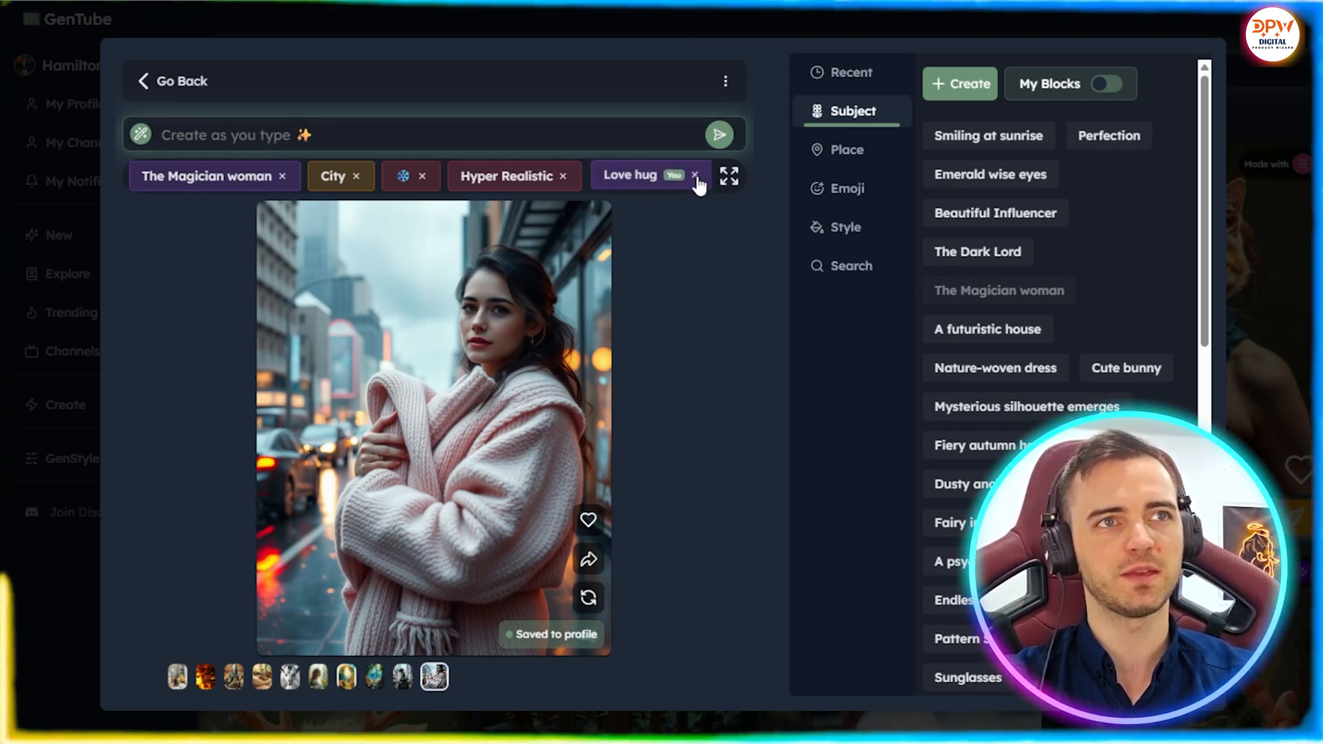
click(695, 175)
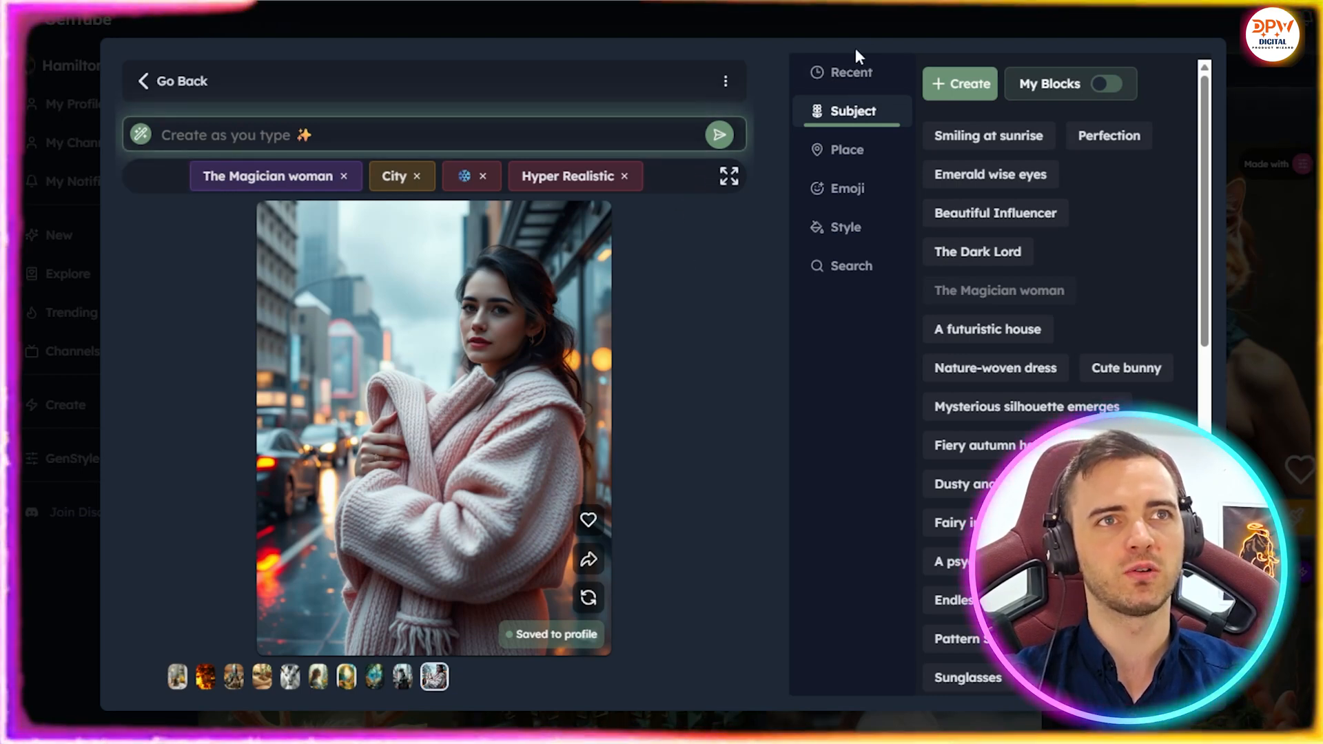
click(1109, 84)
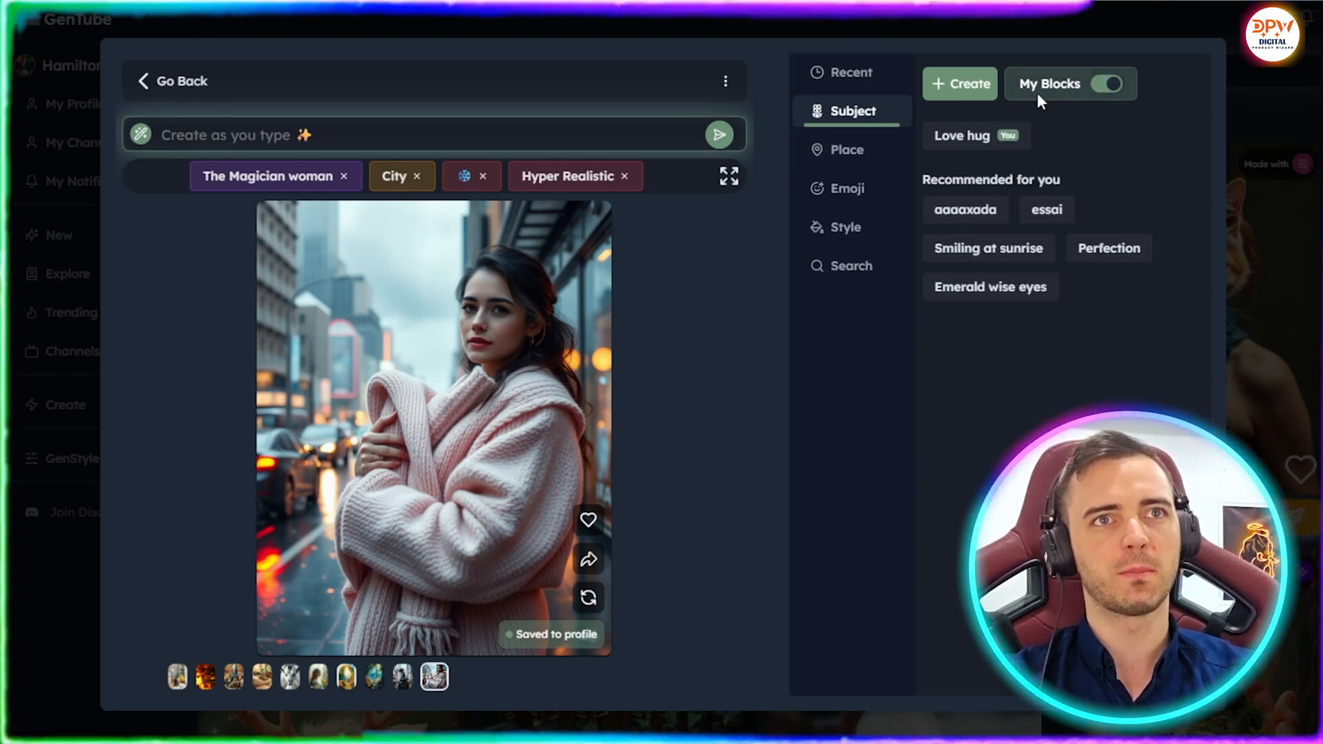
mouse_move(962, 143)
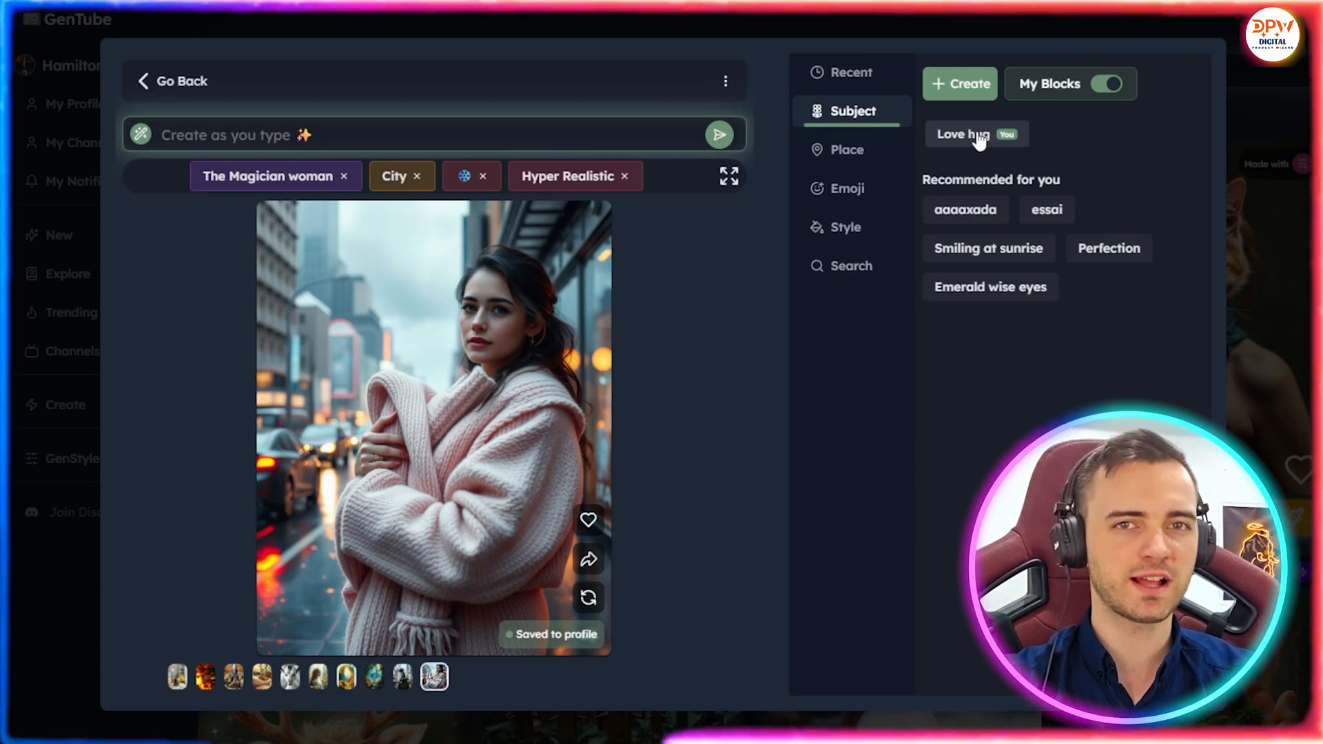
mouse_move(624, 211)
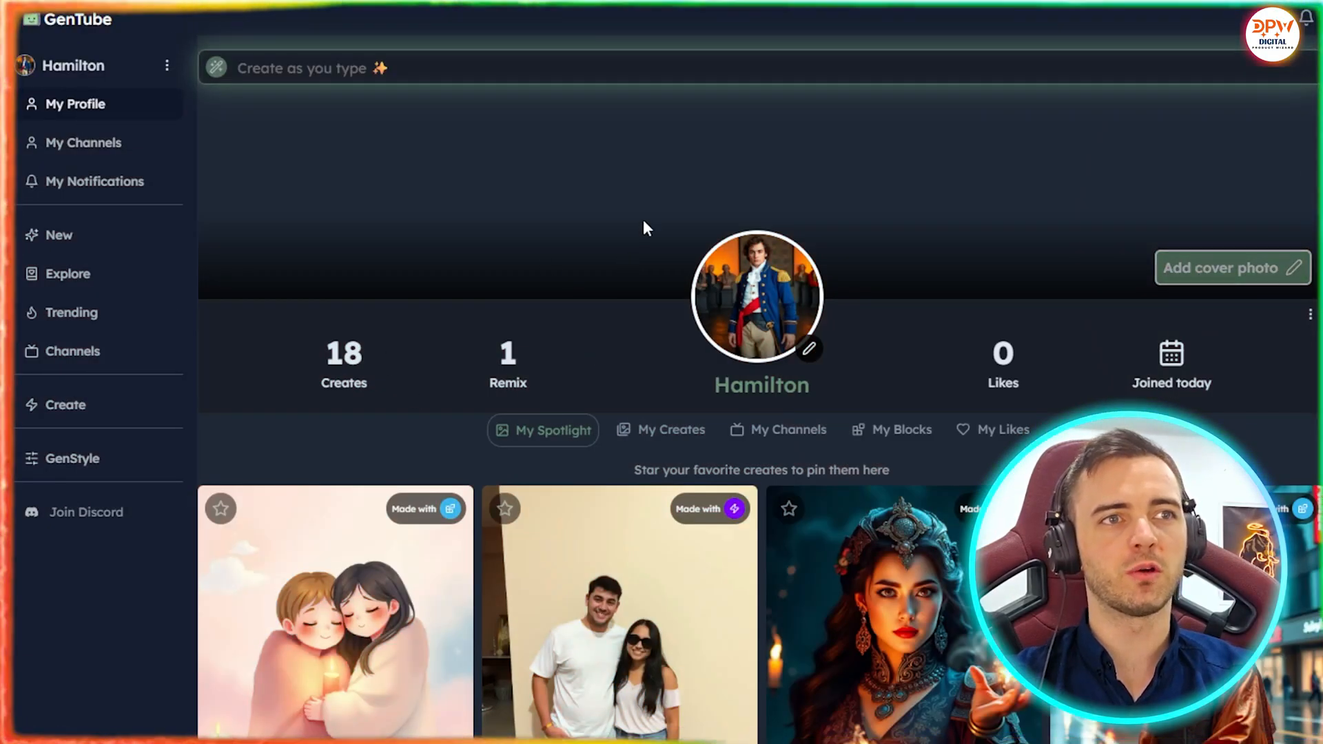
- Scroll the profile's 18 creations, view My Channels, then move to the New feed
scroll(down, 3)
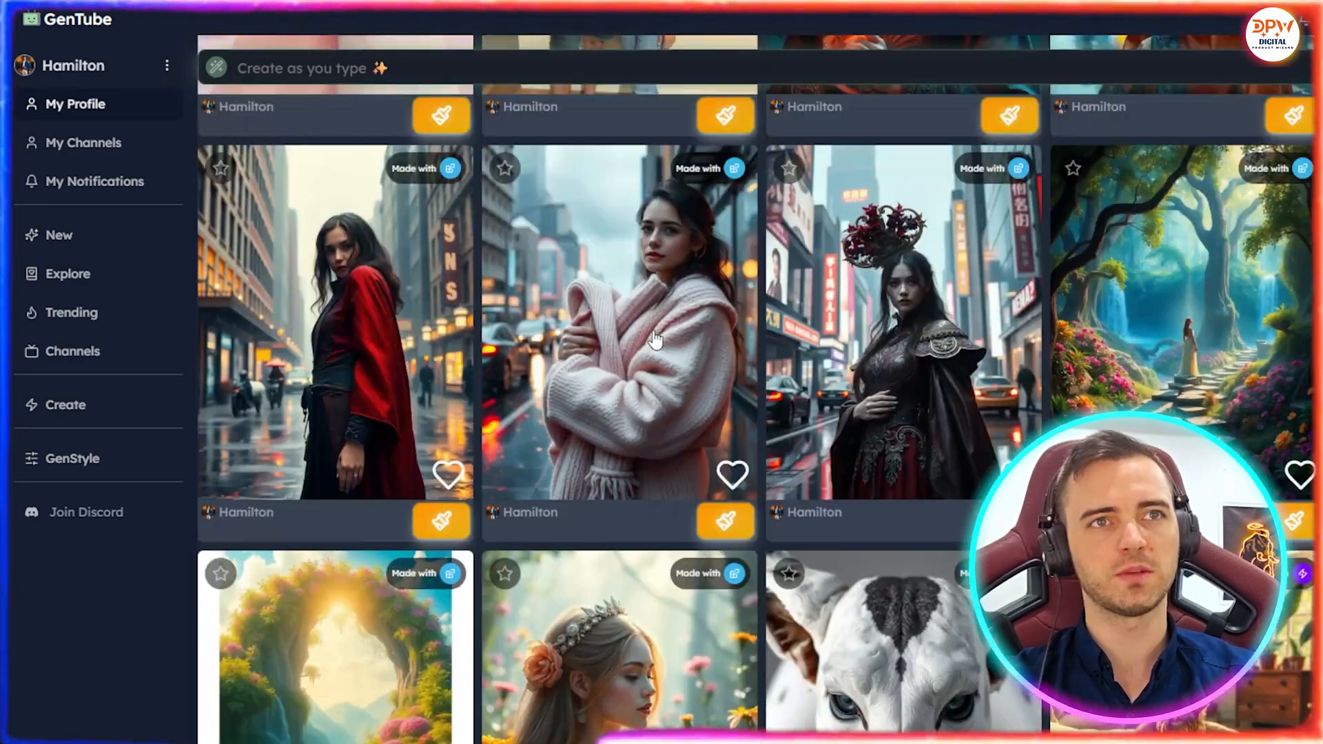
click(76, 104)
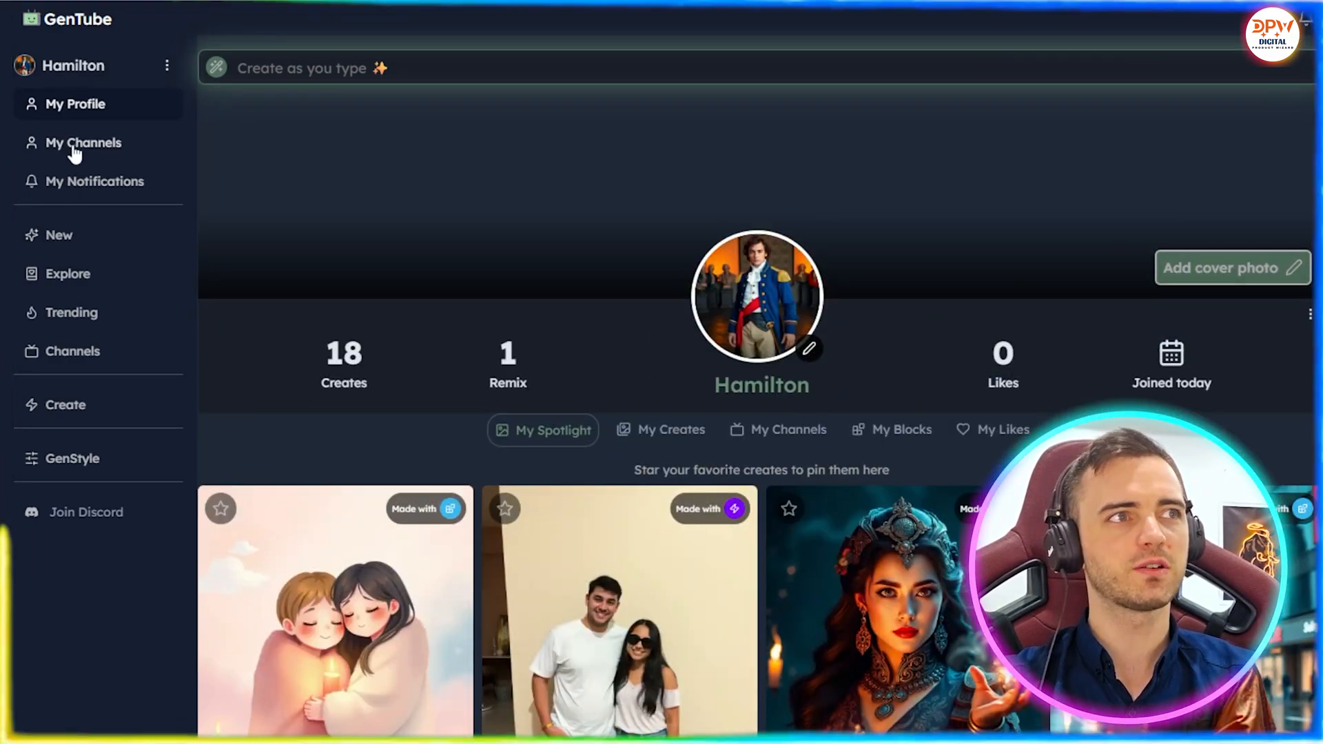
click(778, 429)
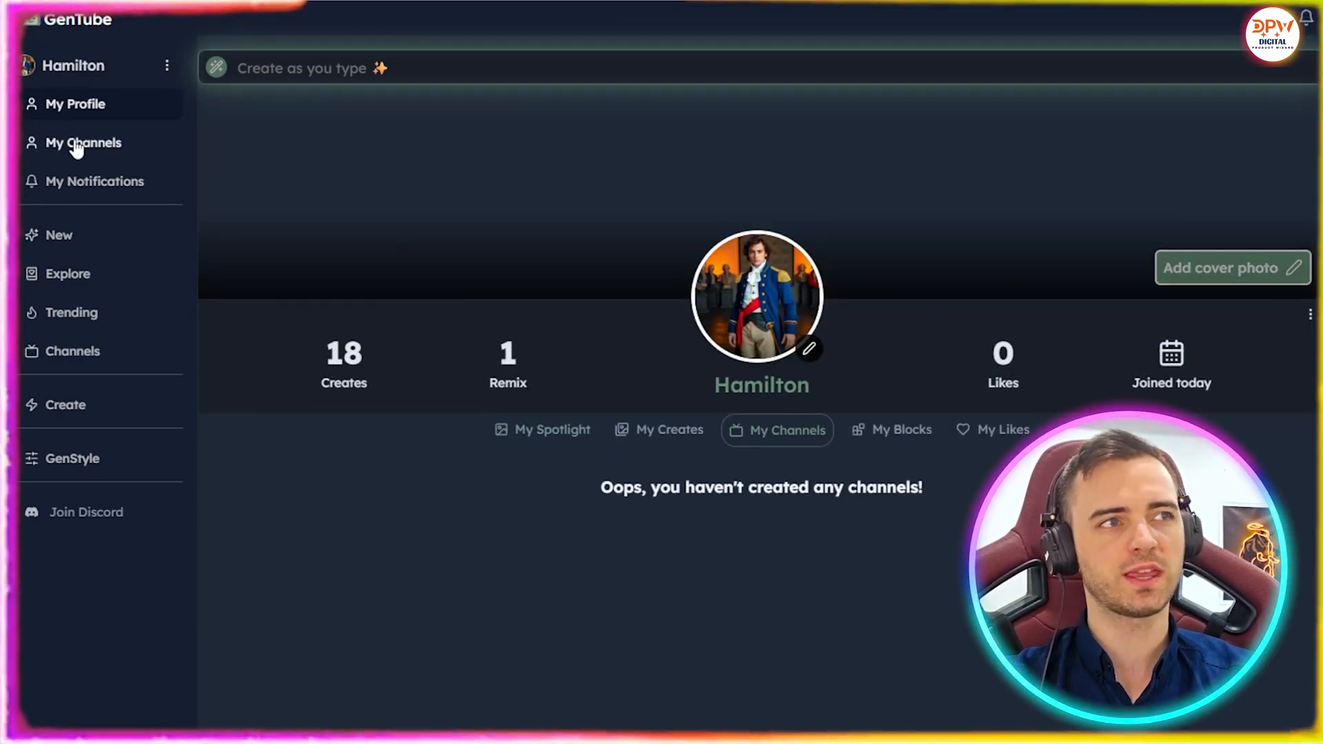
click(59, 234)
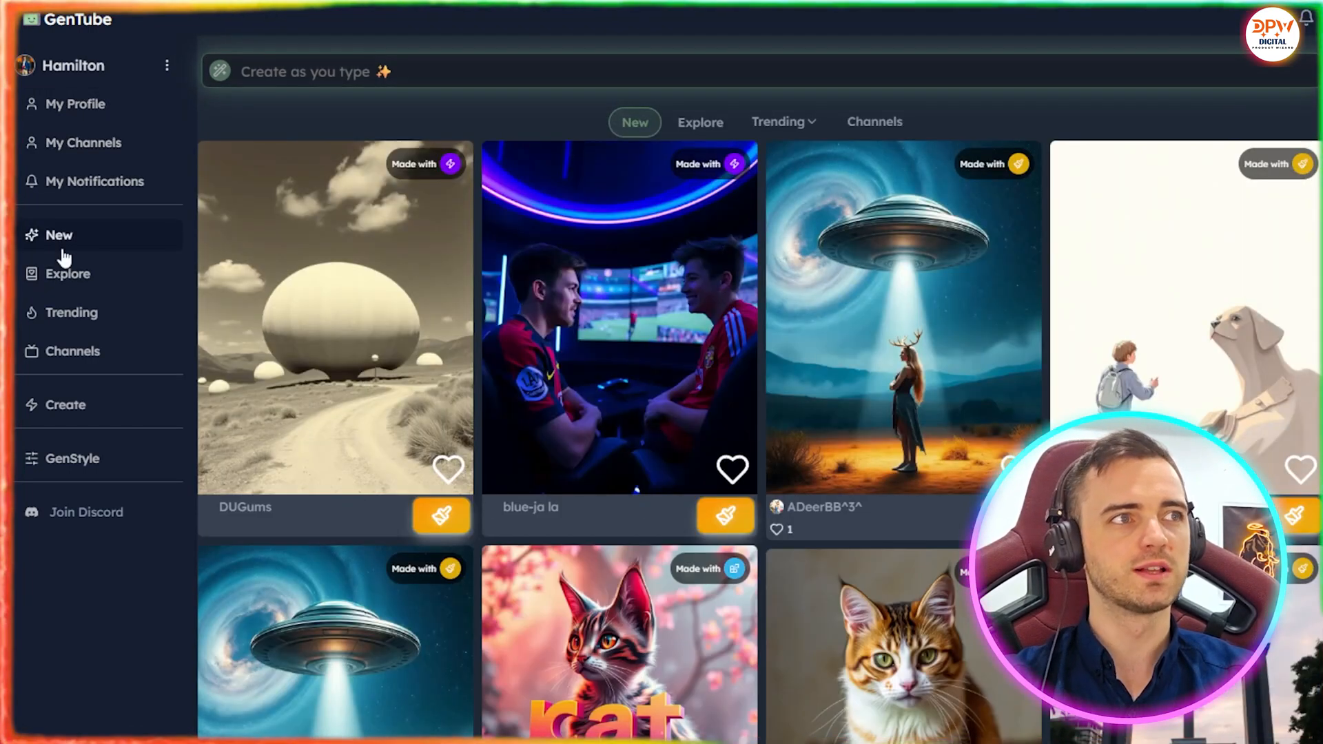
mouse_move(741, 334)
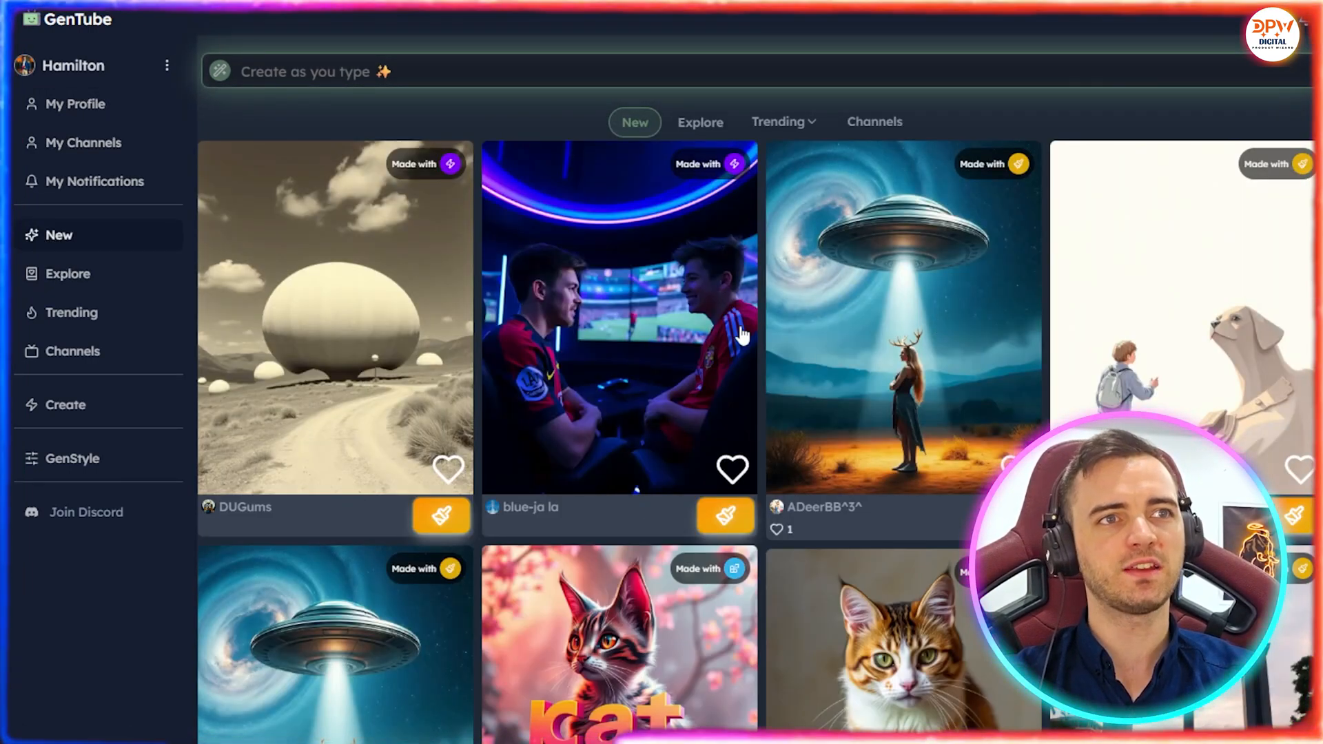
- Scroll the New community feed, then switch to the Explore feed
scroll(down, 3)
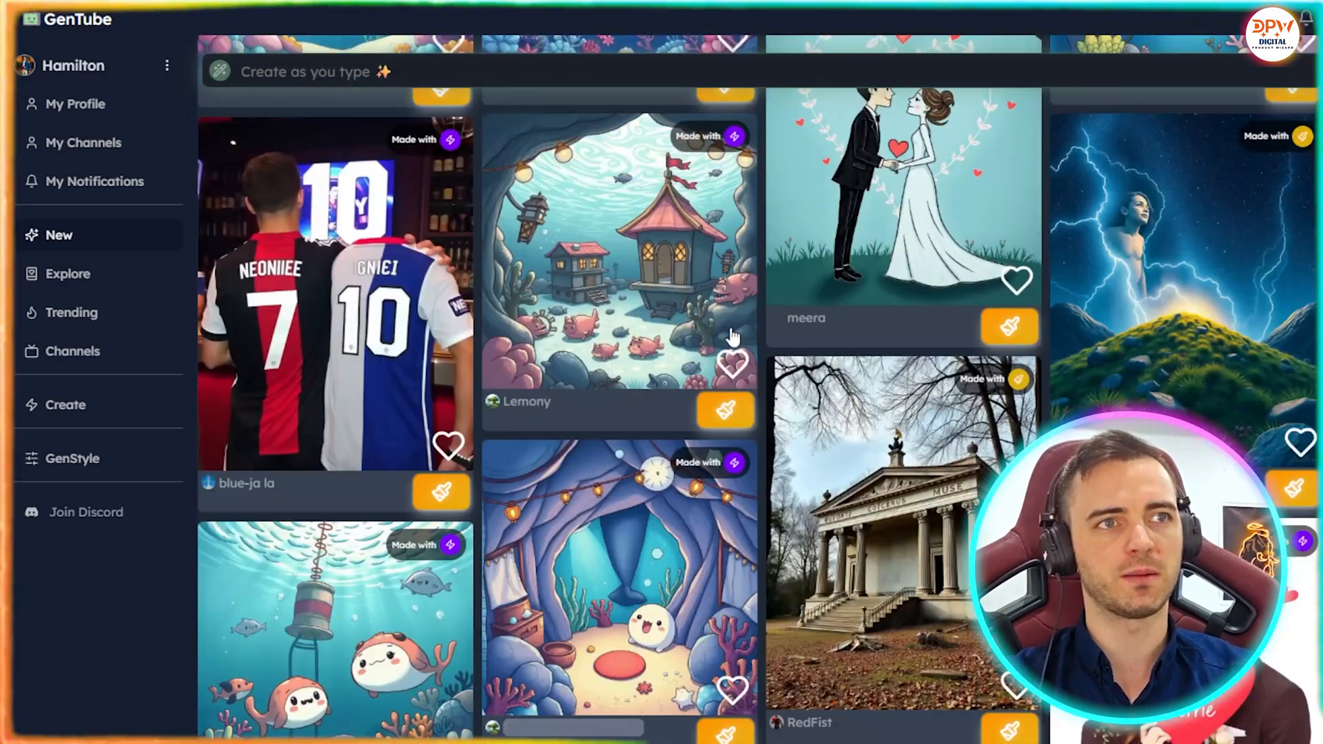
scroll(down, 3)
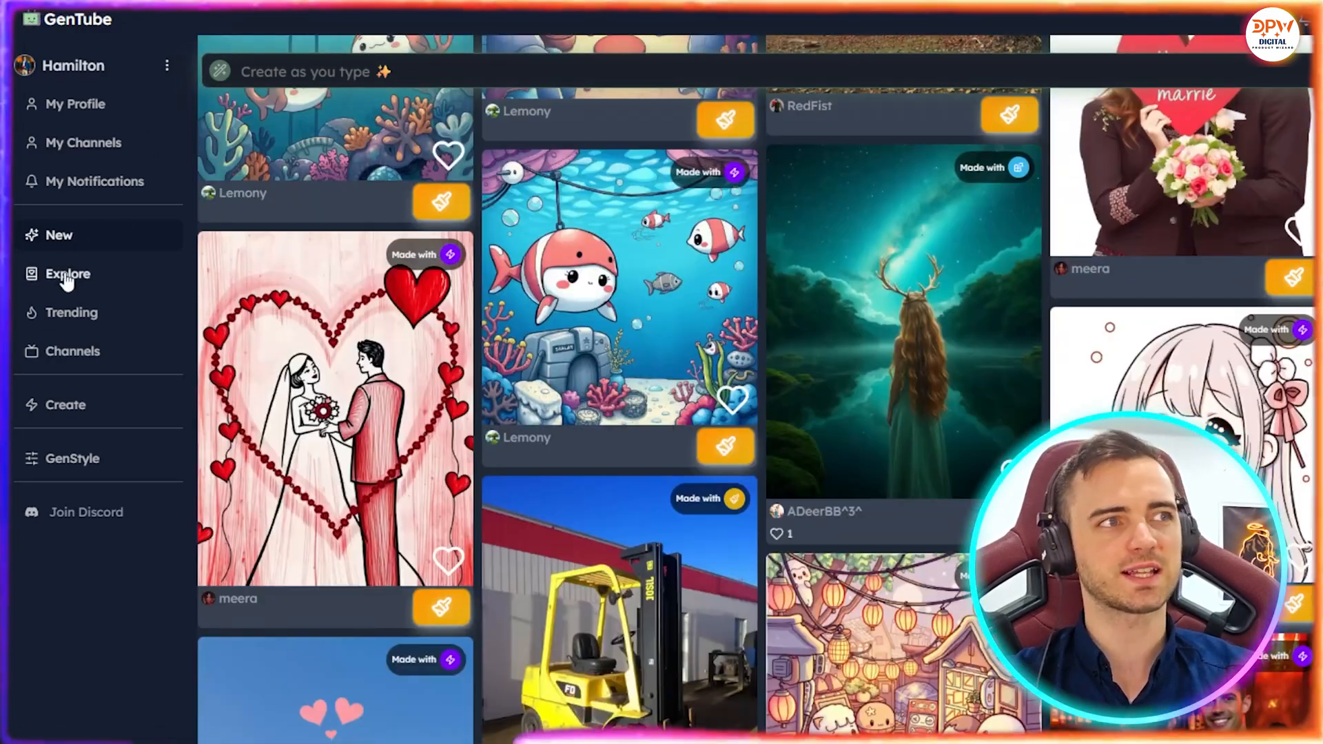
click(67, 273)
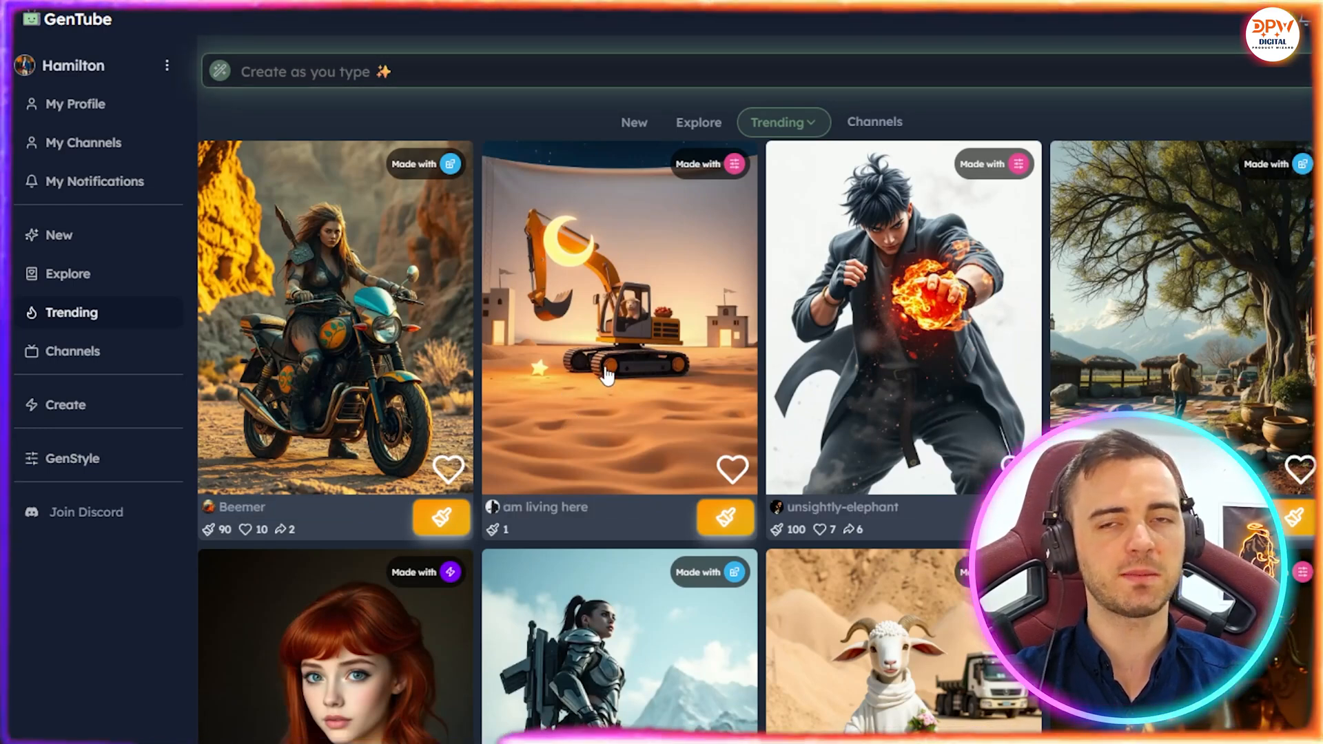
mouse_move(540, 413)
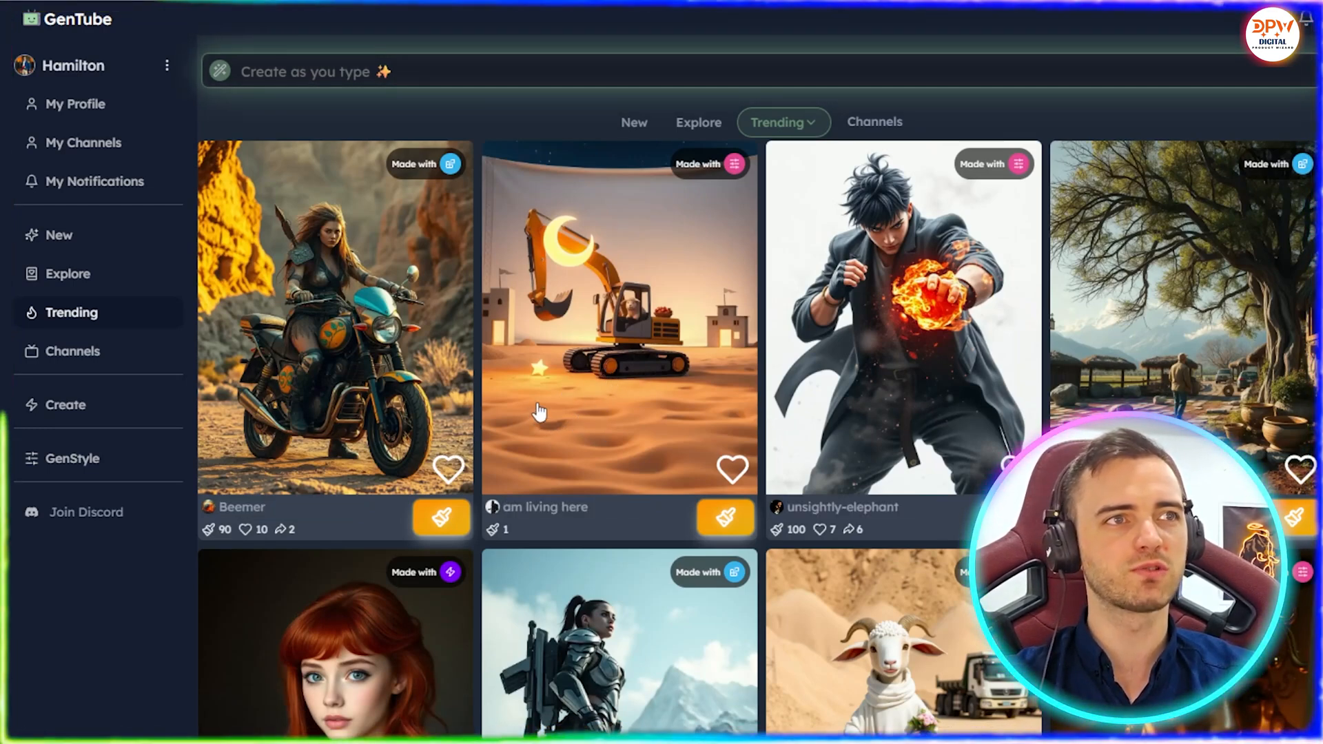